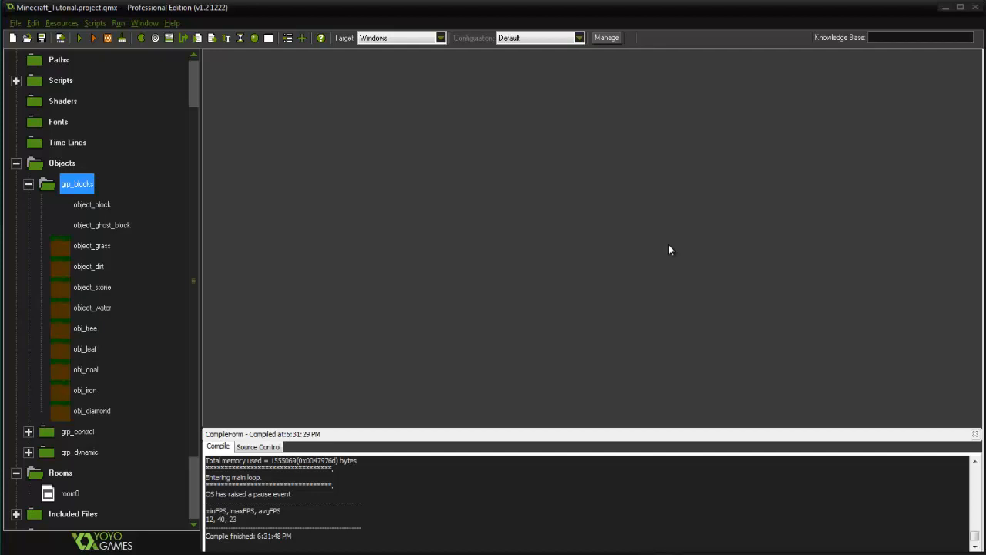
{"action": "mouse_move", "coordinate": [637, 226]}
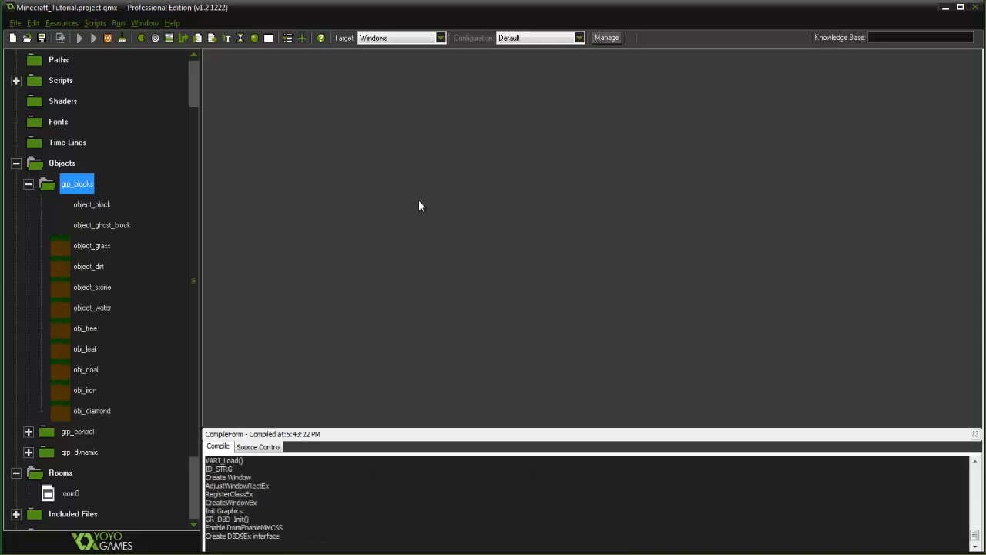
Run the game to check the current block world with player and tree
{"action": "left_click", "coordinate": [93, 37]}
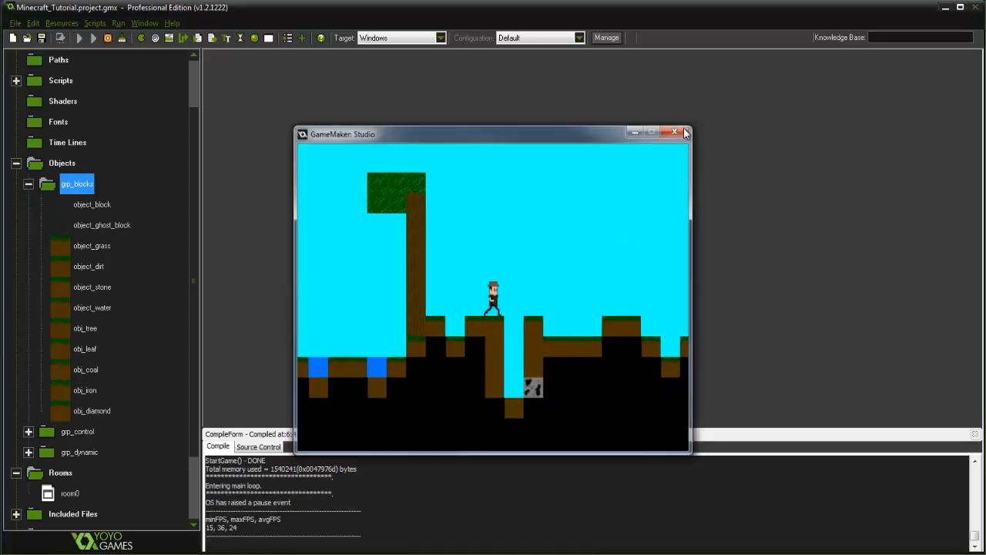
Create object_drop in the blocks group using the blocks sprite
{"action": "right_click", "coordinate": [77, 184]}
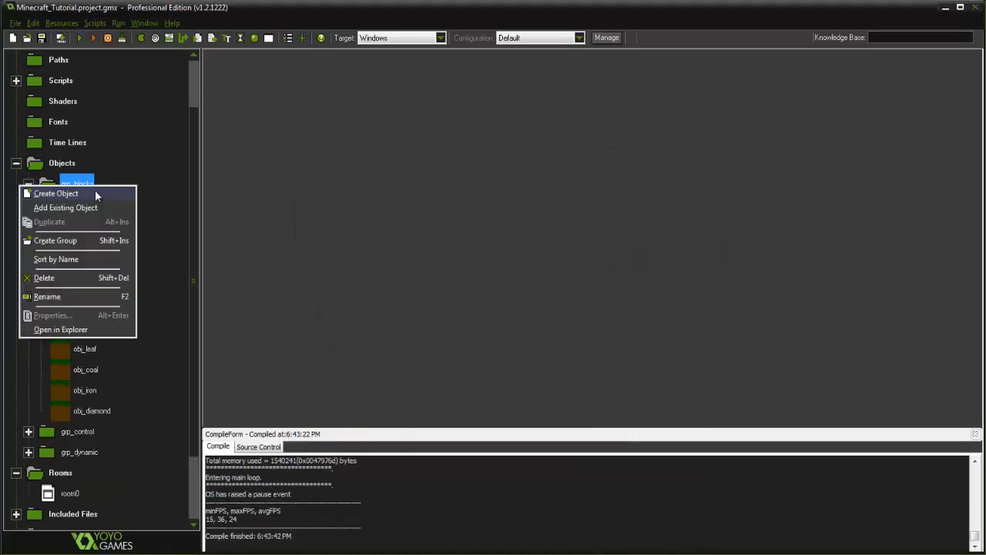
{"action": "left_click", "coordinate": [55, 195]}
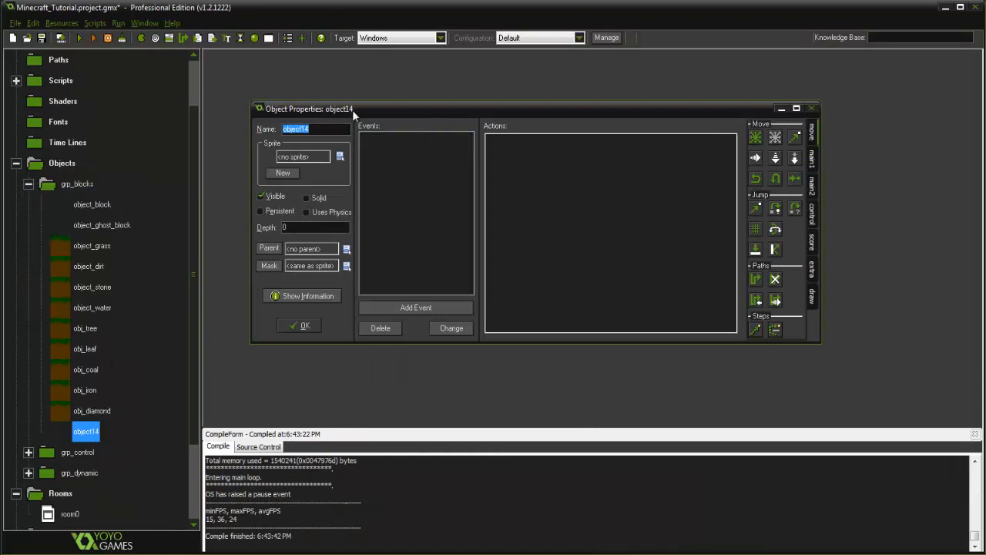
{"action": "type", "text": "object_drop"}
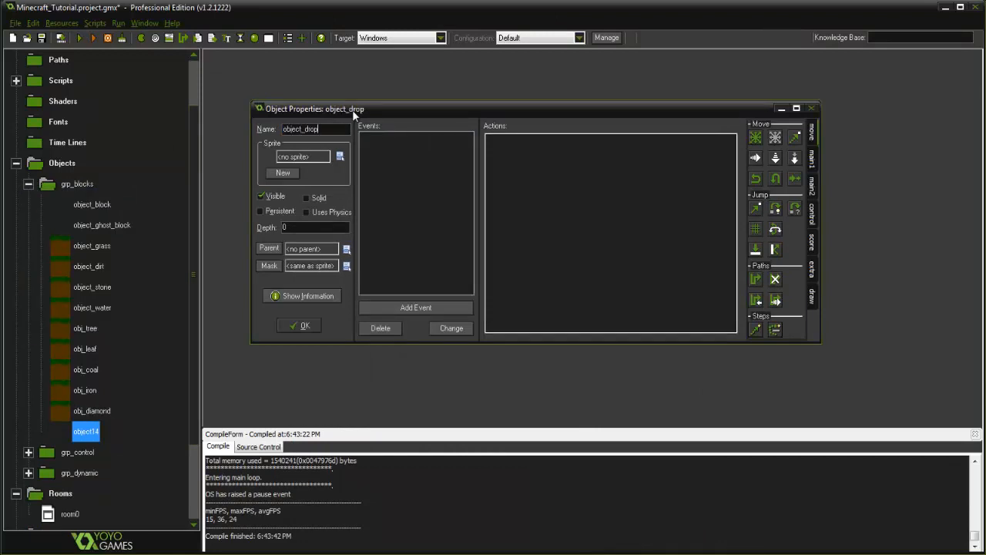
{"action": "left_click", "coordinate": [339, 157]}
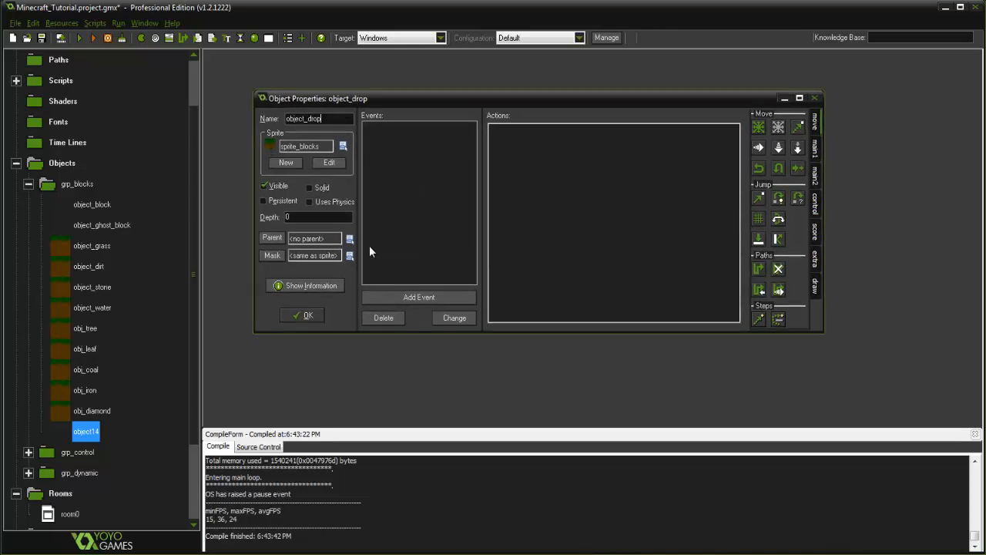
Add a Create event to object_drop with code setting image_speed
{"action": "left_click", "coordinate": [420, 295]}
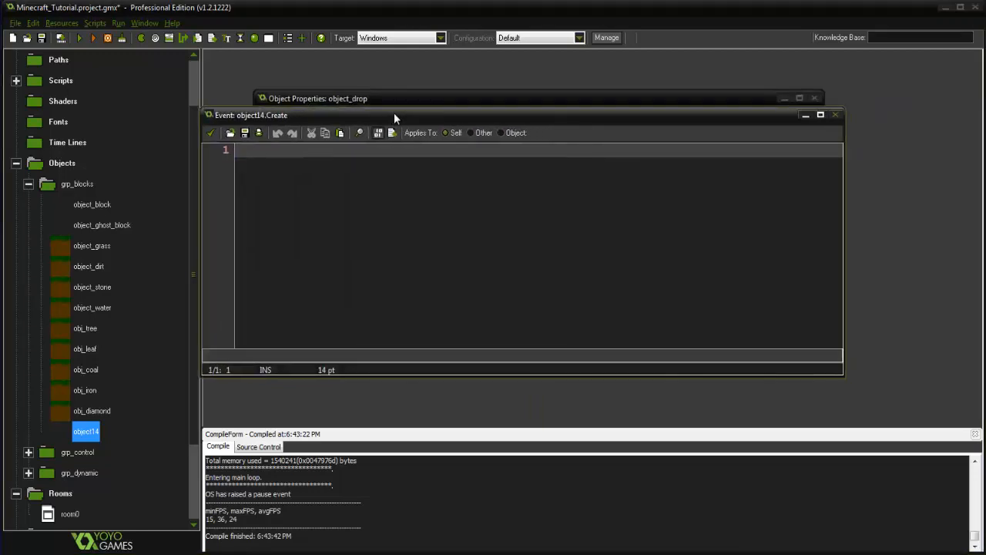
{"action": "type", "text": "image_spe"}
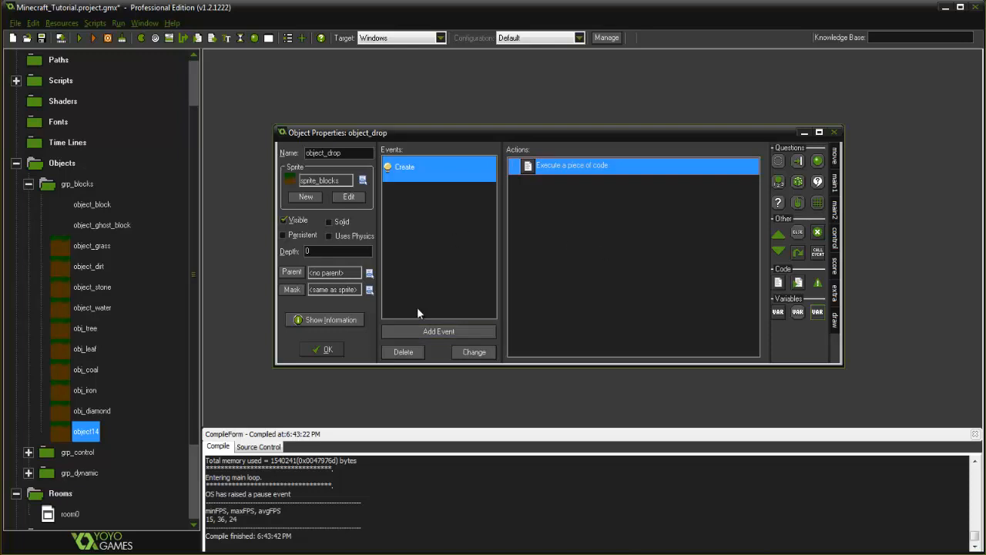
Add a Draw event to object_drop and start editing its code
{"action": "left_click", "coordinate": [438, 332]}
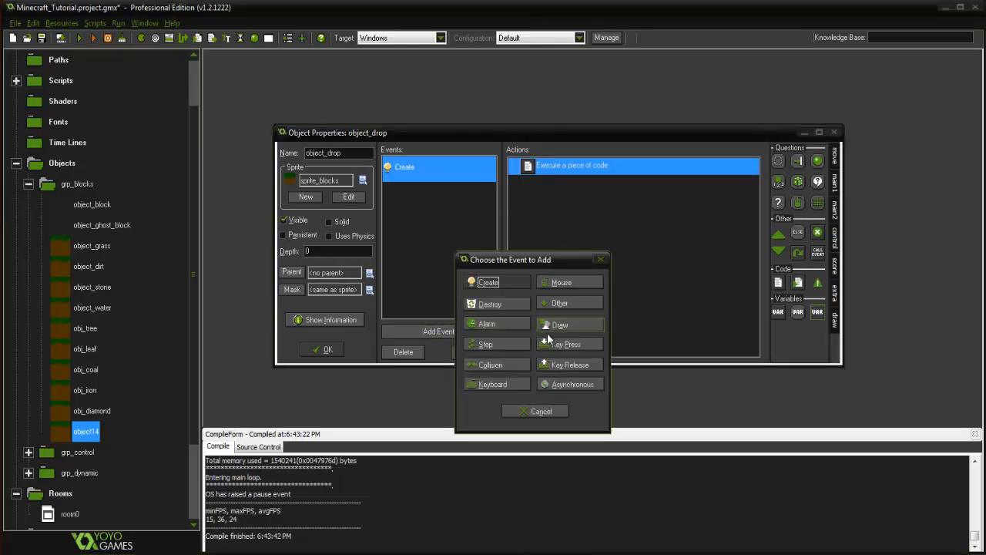
{"action": "left_click", "coordinate": [560, 324]}
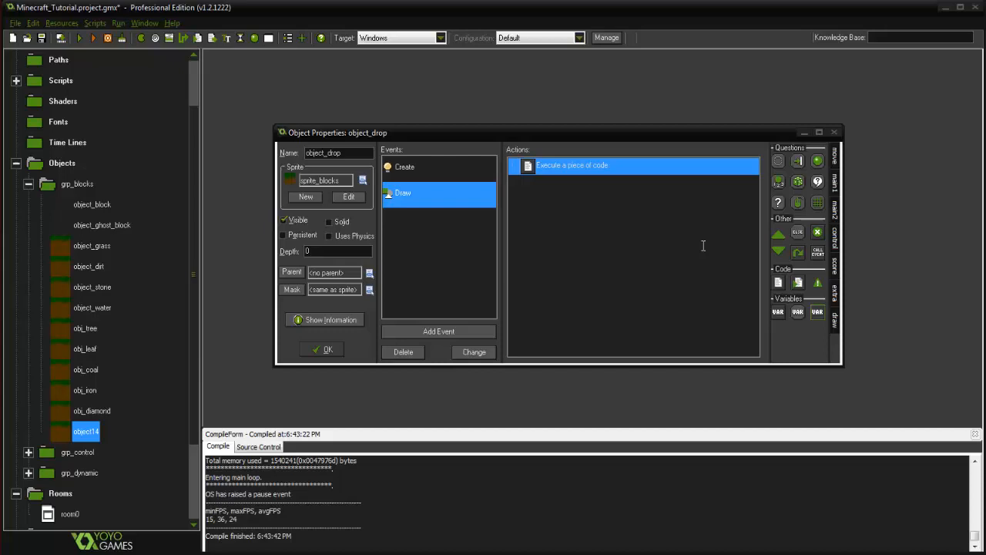
{"action": "double_click", "coordinate": [574, 165]}
{"action": "type", "text": "draw_sprite"}
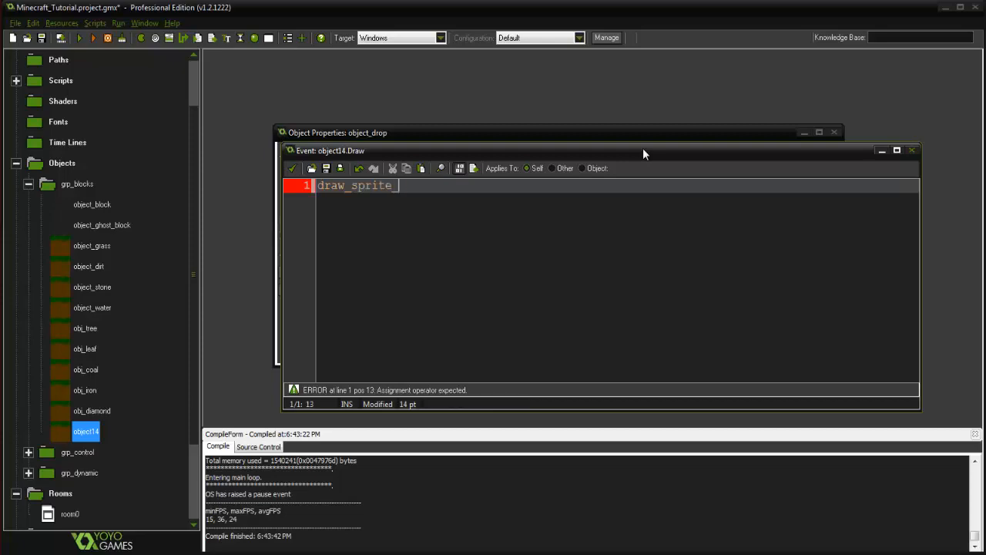
Enter draw_sprite_ext(sprite_index,image_index,x+8,y+8,0.5,0.5,0,c_white,1); and accept the code
{"action": "type", "text": "_ext ("}
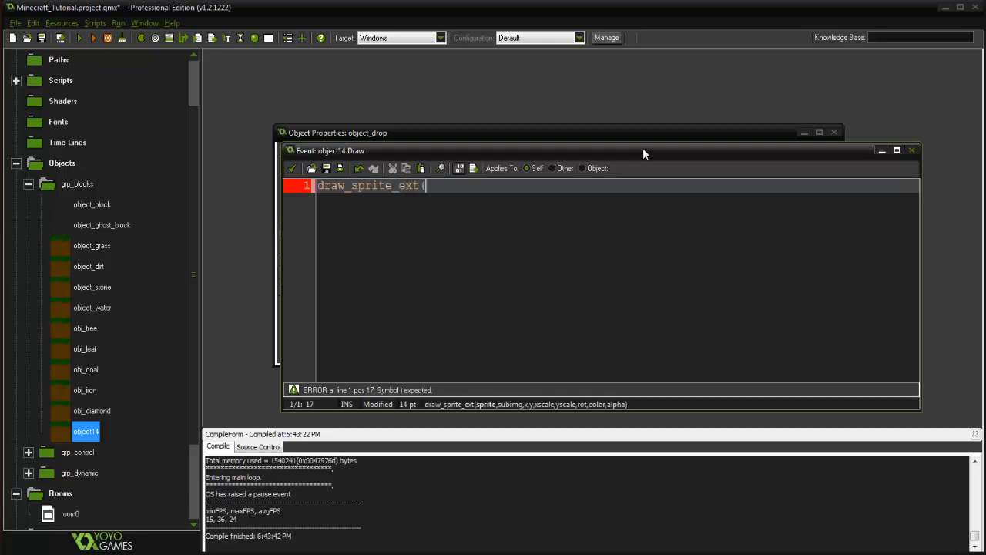
{"action": "type", "text": "(sprite_inde"}
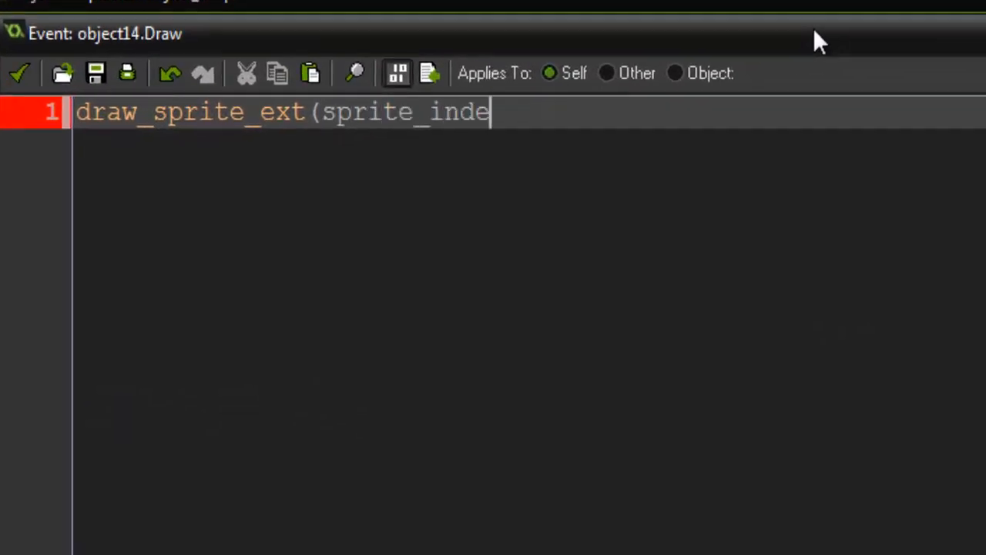
{"action": "type", "text": "x,image_index,"}
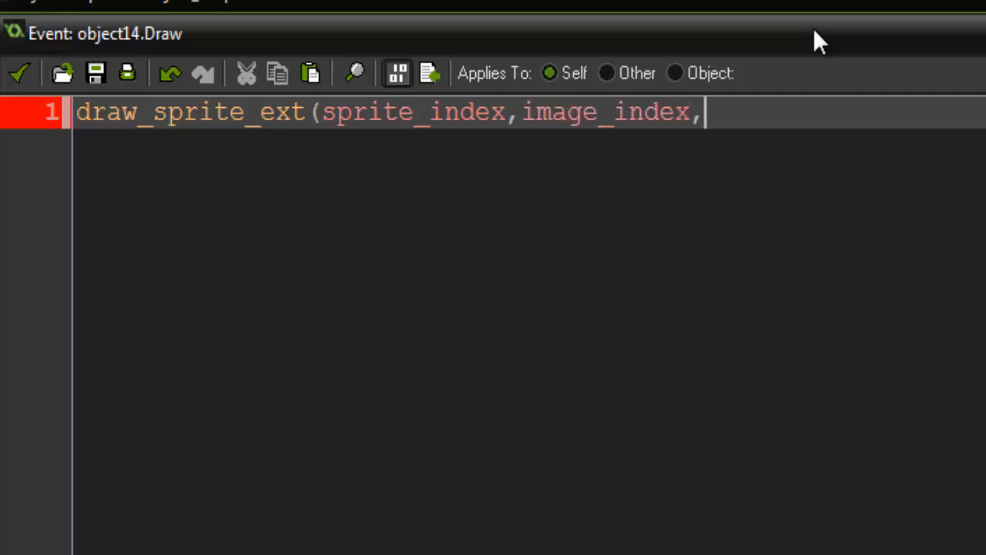
{"action": "type", "text": "x+8,"}
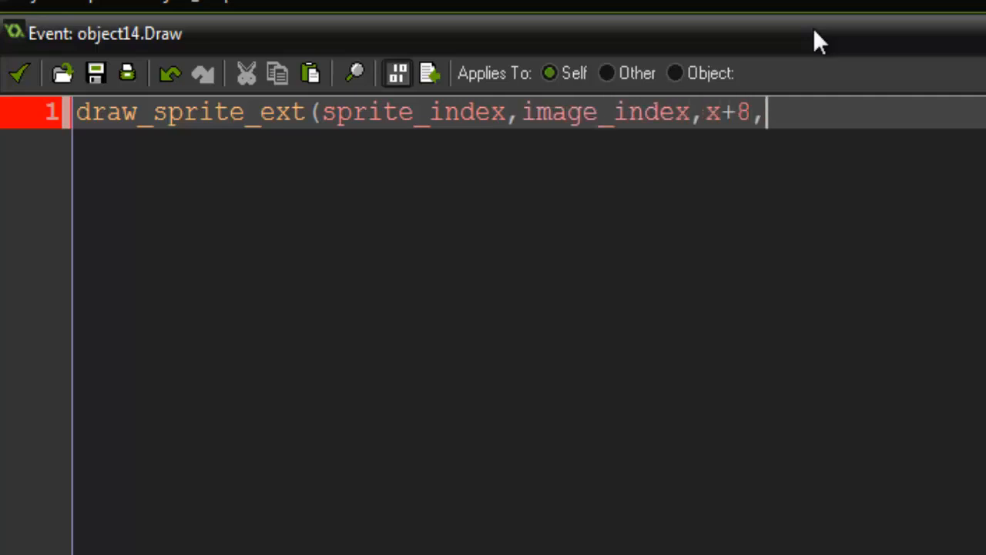
{"action": "type", "text": "y+8,"}
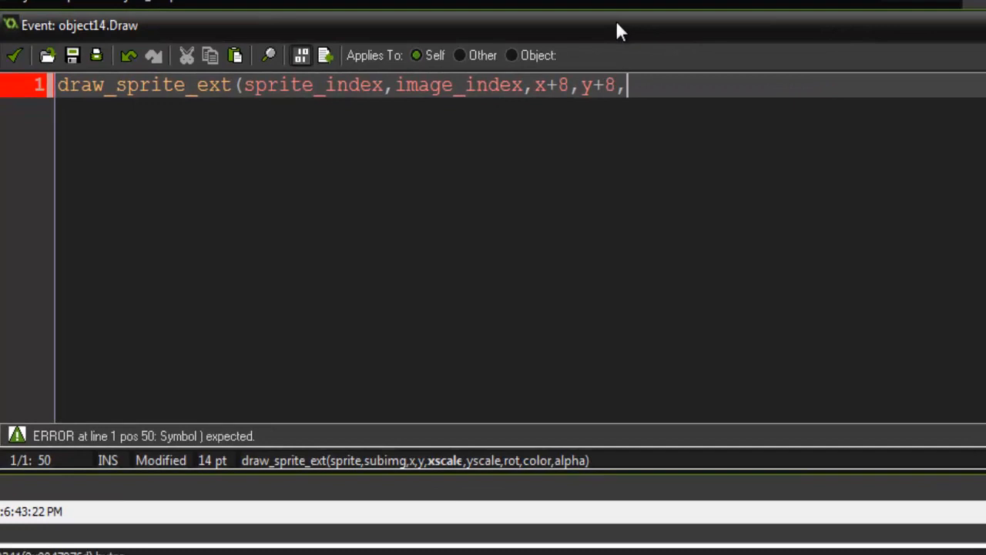
{"action": "type", "text": "0.5,0"}
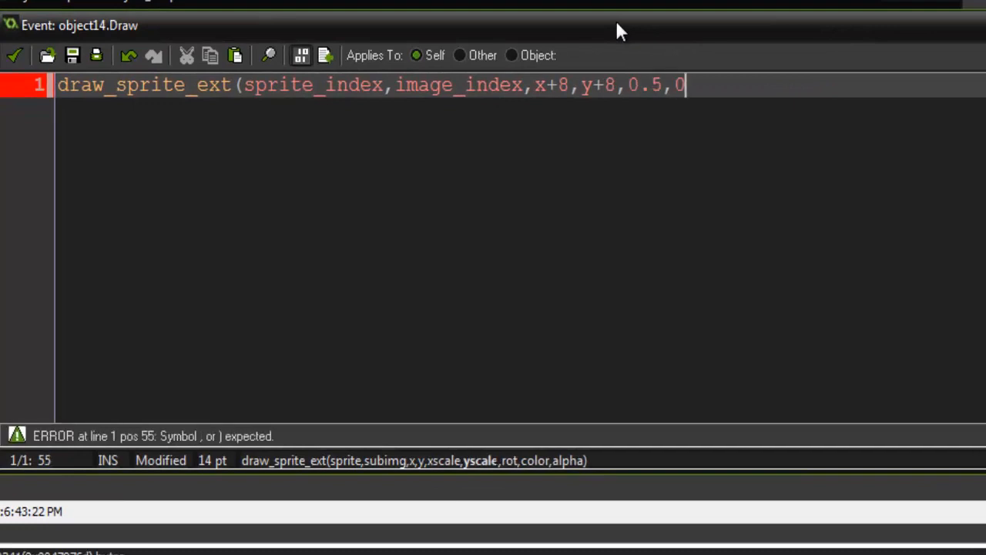
{"action": "type", "text": ".5,"}
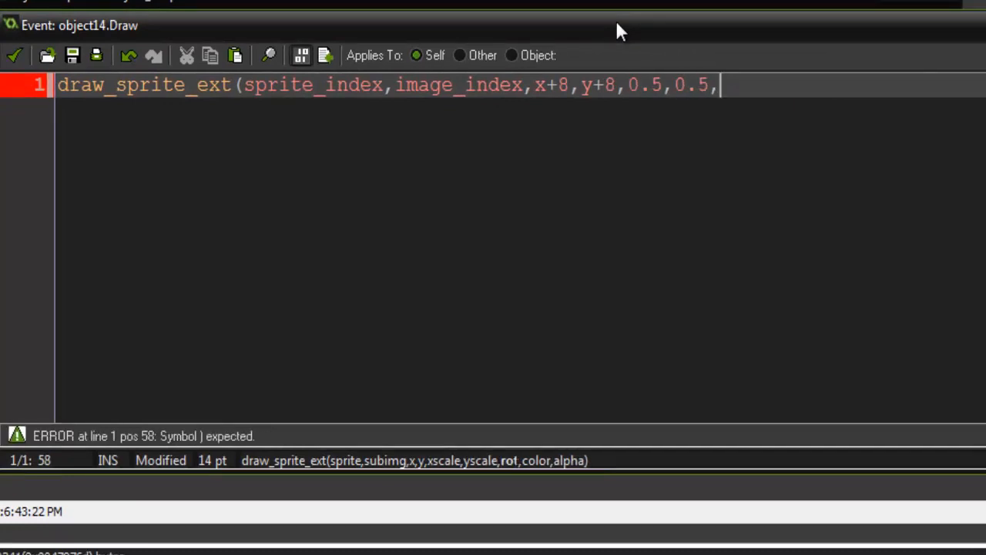
{"action": "type", "text": "0,c"}
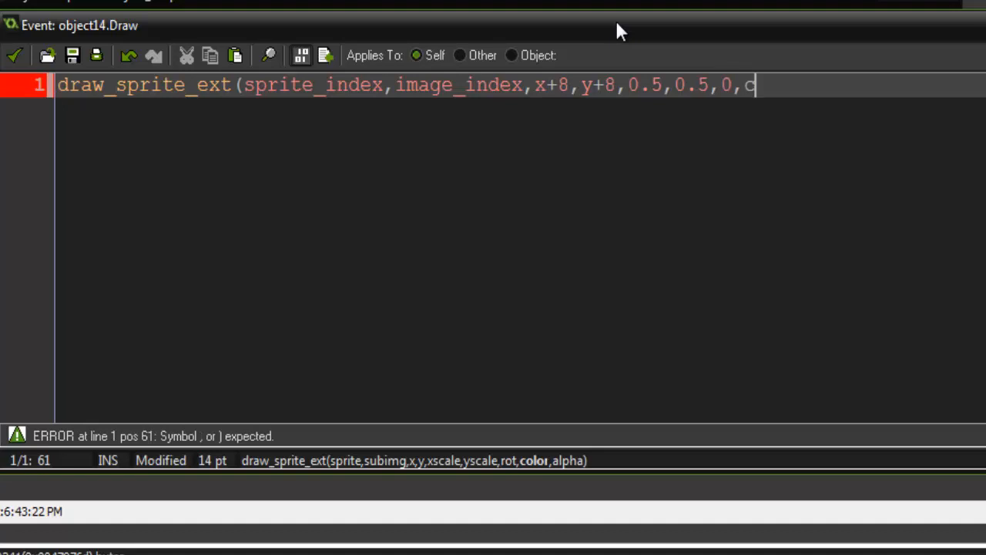
{"action": "type", "text": "_wh"}
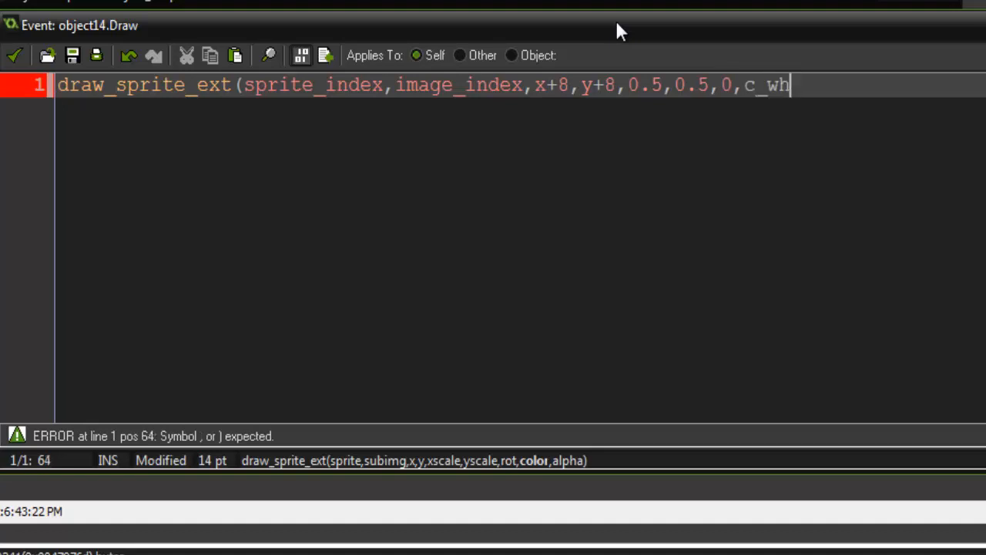
{"action": "type", "text": "ite,1"}
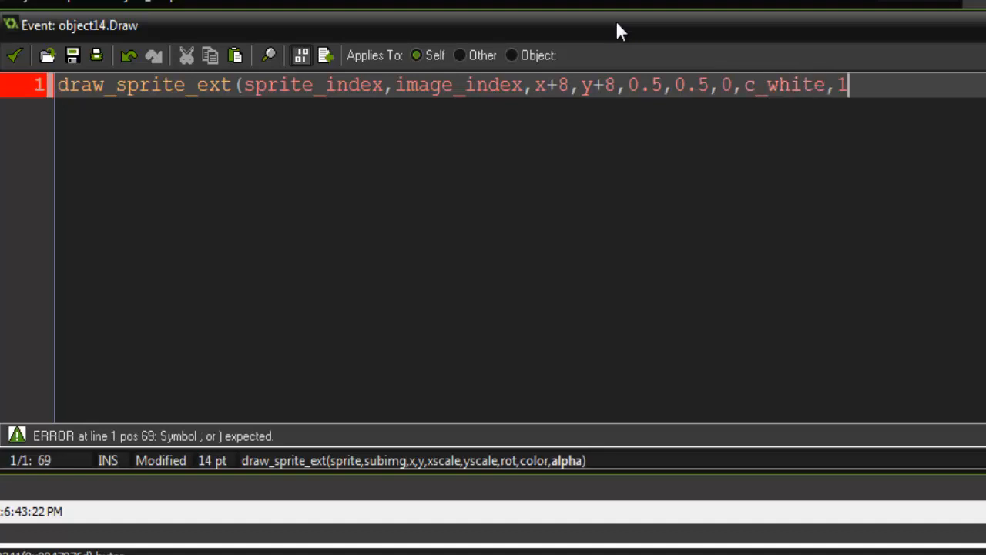
{"action": "type", "text": ");"}
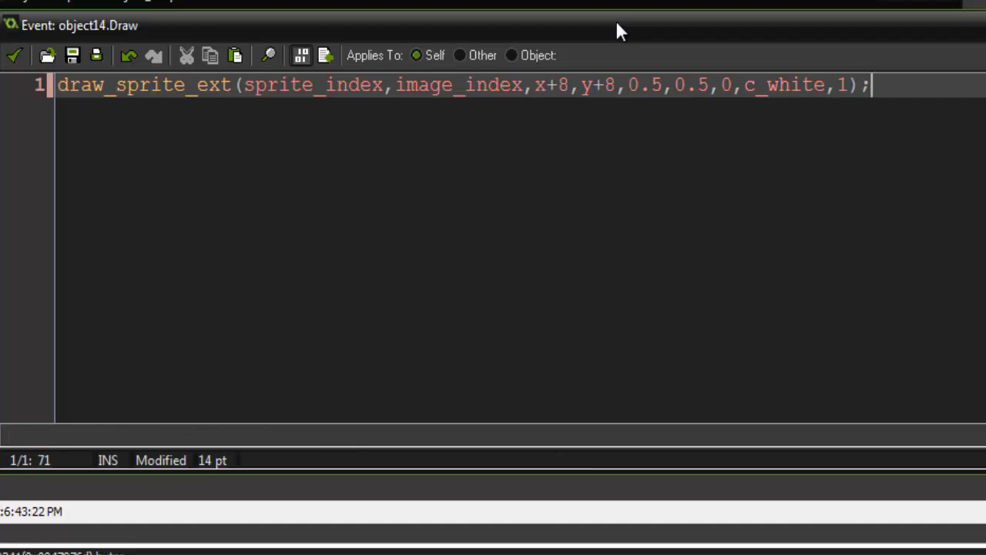
{"action": "left_click", "coordinate": [635, 85]}
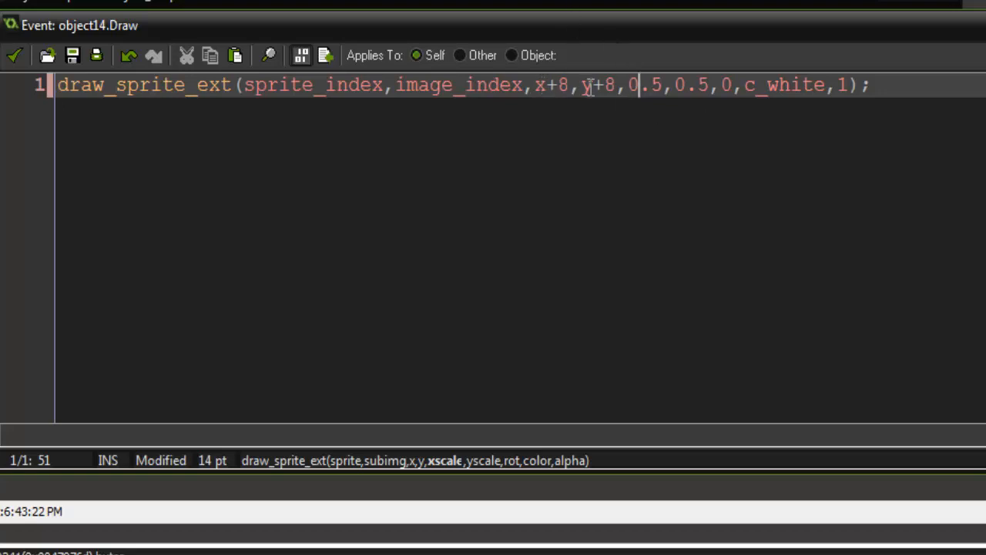
{"action": "mouse_move", "coordinate": [908, 121]}
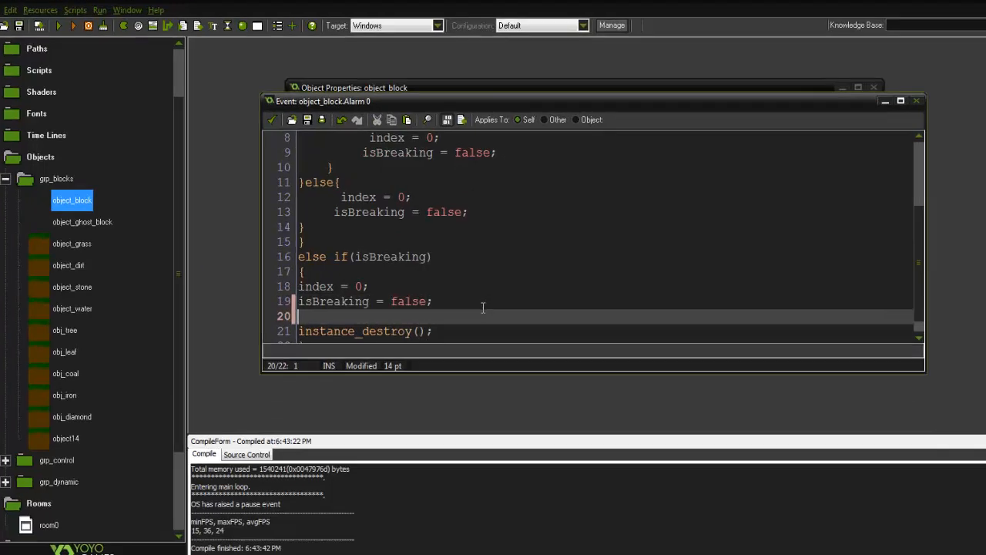
In object_block's Alarm 0, add drop = instance_create(x,y,object_drop); drop.image_index = image_index;
{"action": "type", "text": "drop ="}
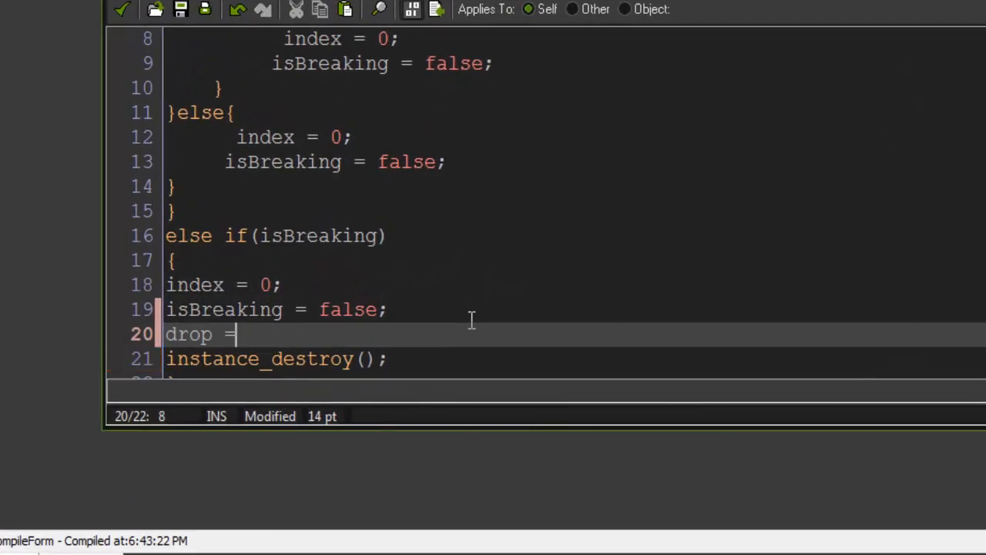
{"action": "type", "text": "instna"}
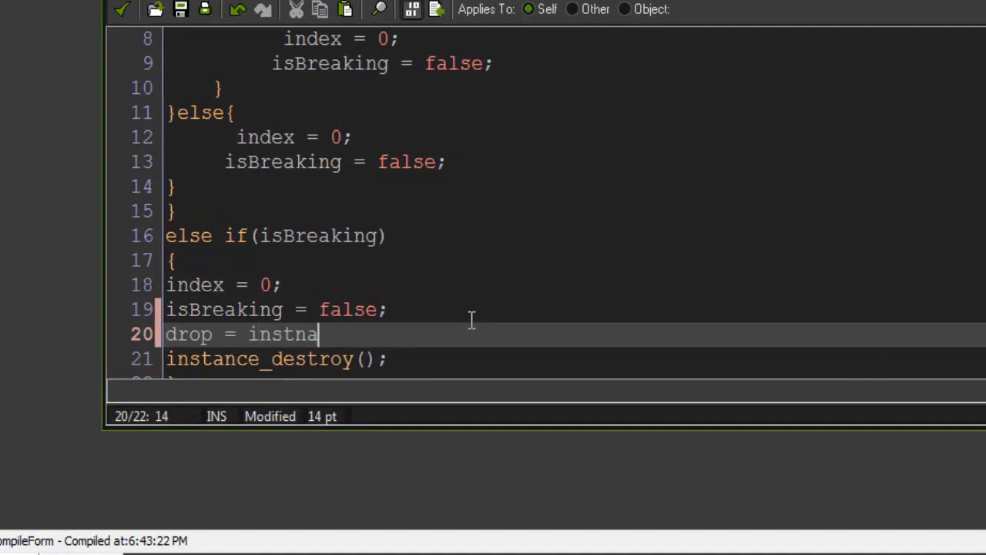
{"action": "type", "text": "nce_c"}
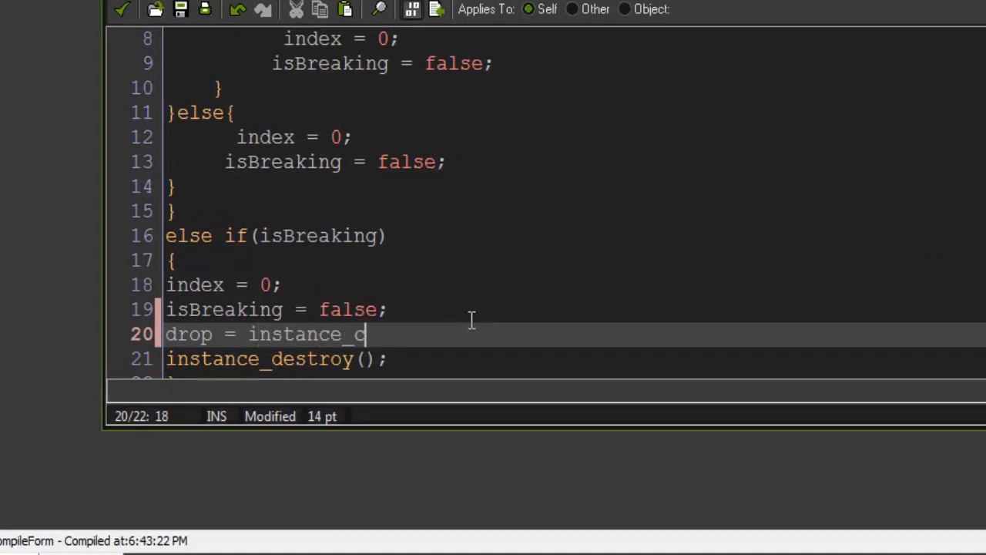
{"action": "type", "text": "reate(x,y,"}
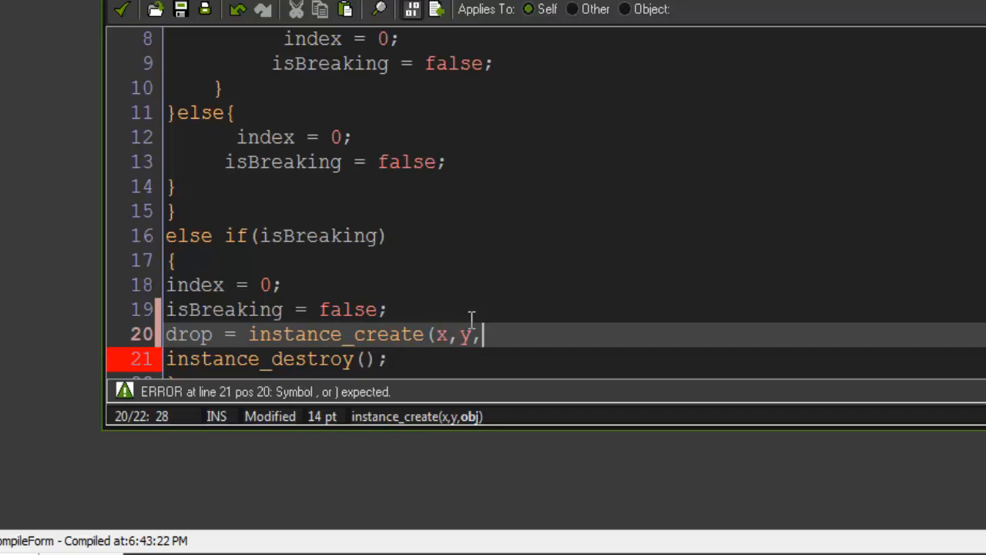
{"action": "type", "text": "object_drop);"}
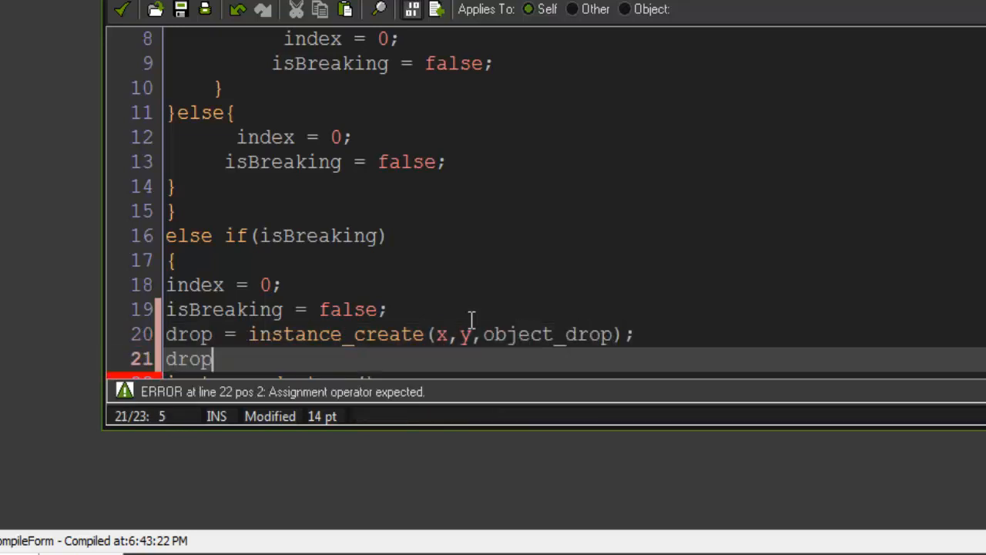
{"action": "type", "text": ".image_inde"}
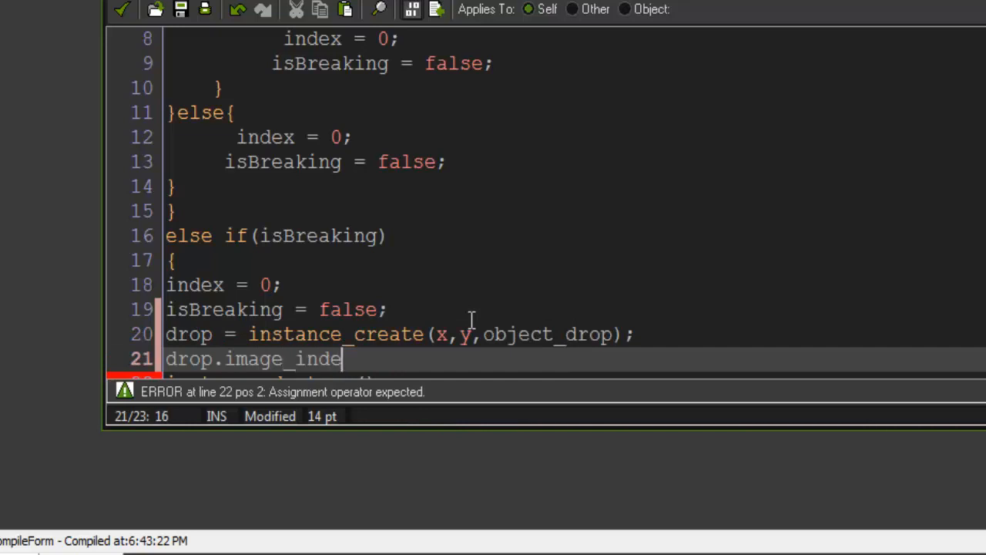
{"action": "type", "text": "x = image_index;"}
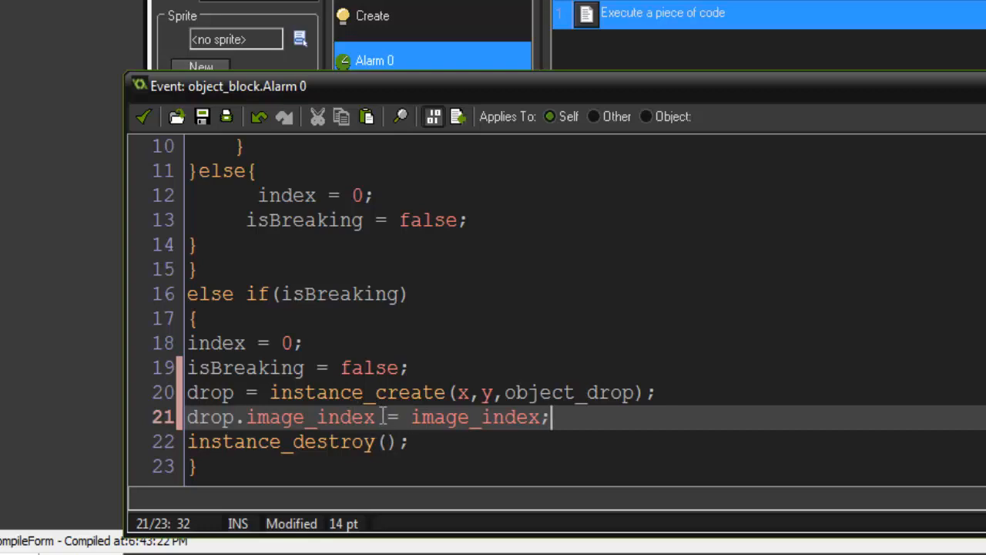
{"action": "mouse_move", "coordinate": [462, 367]}
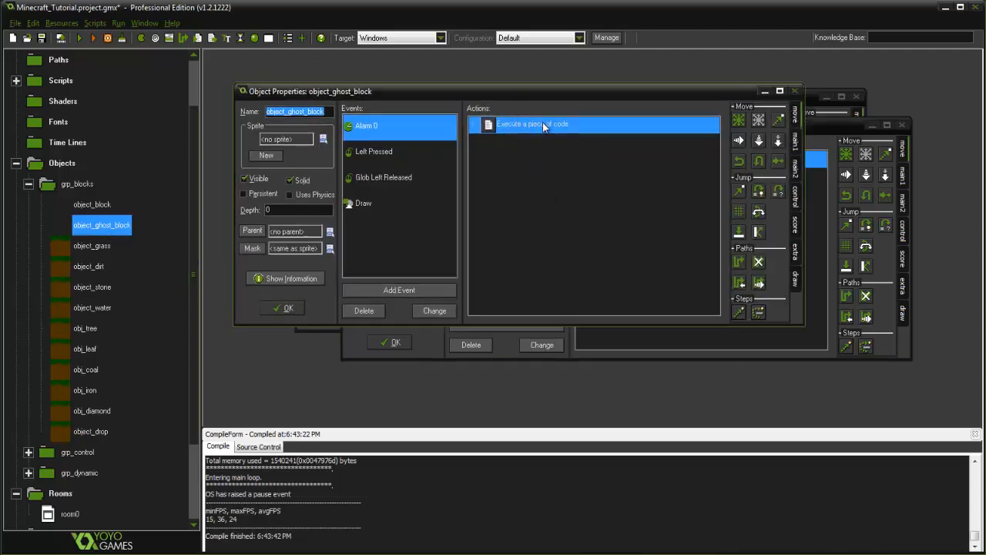
In object_ghost_block's Alarm 0, add drop = instance_create(x,y,object_drop); drop.image_index = image_index;
{"action": "double_click", "coordinate": [533, 123]}
{"action": "type", "text": "drop = instnac"}
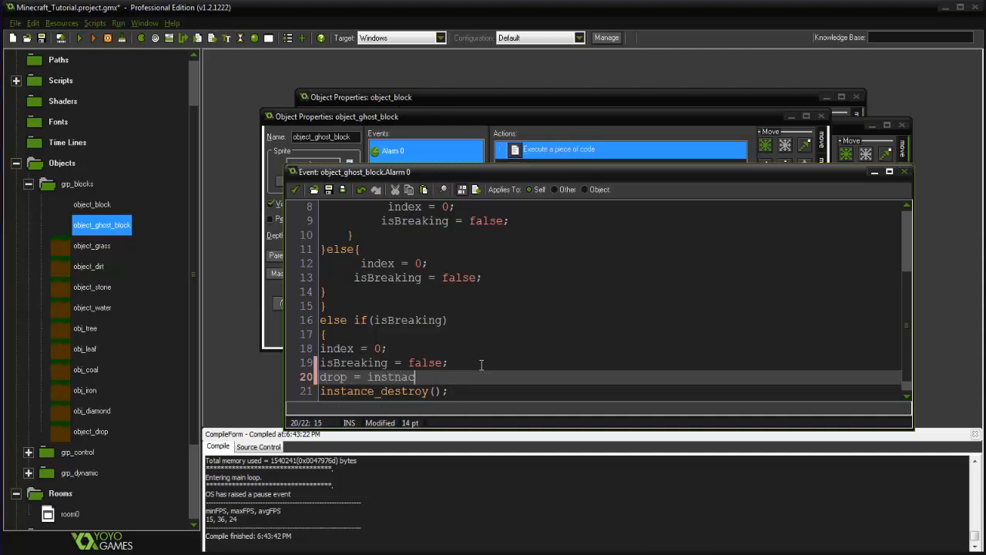
{"action": "type", "text": "instance_create("}
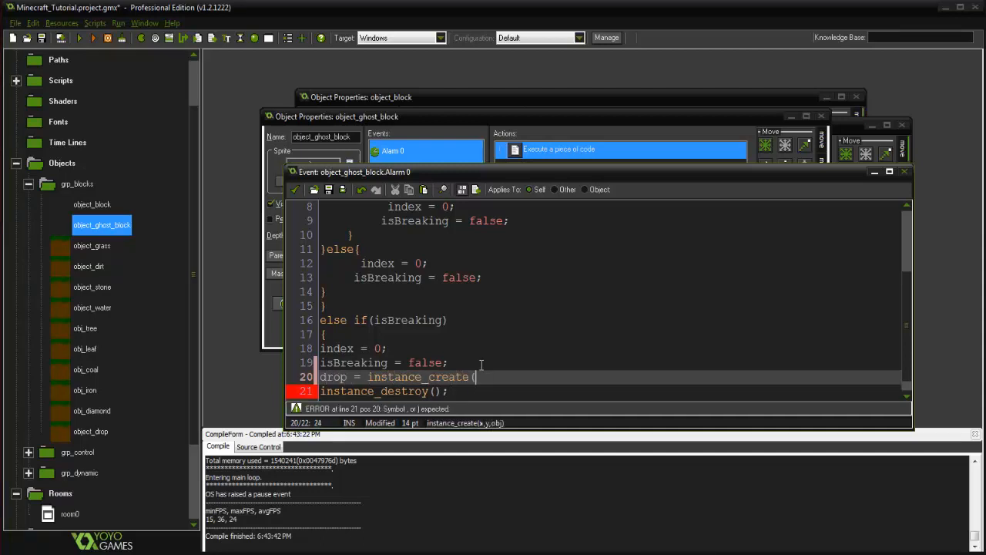
{"action": "type", "text": "x,y,o"}
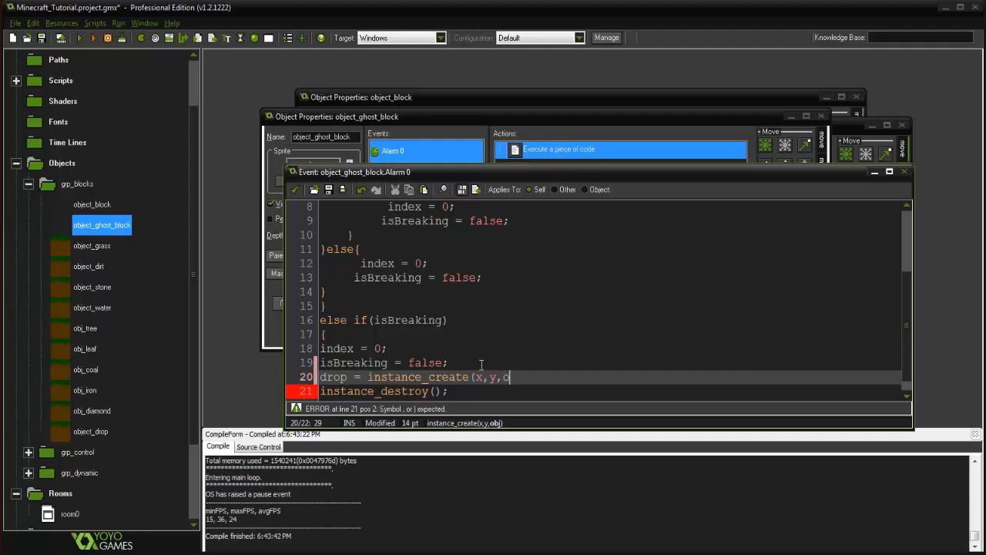
{"action": "type", "text": "bject_drop);"}
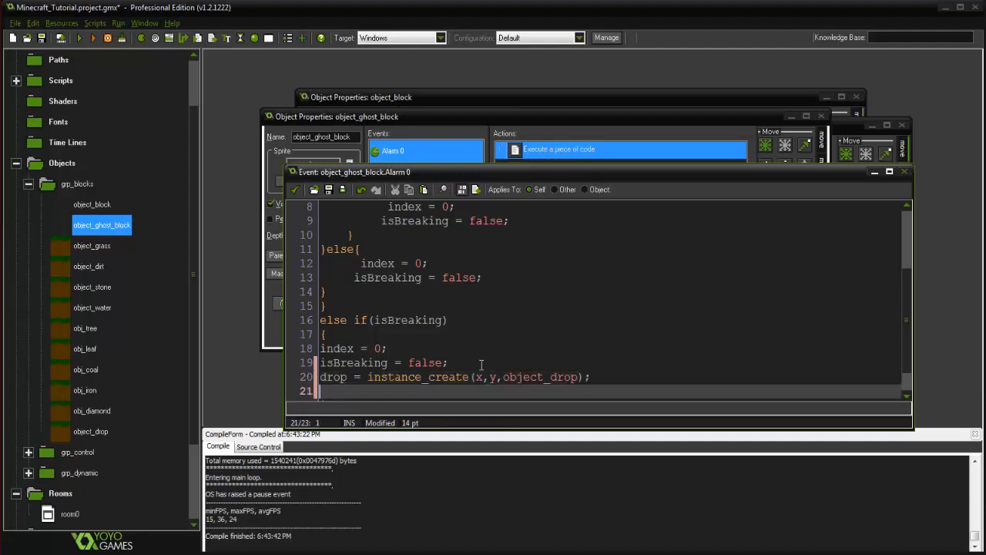
{"action": "type", "text": "drop.ima"}
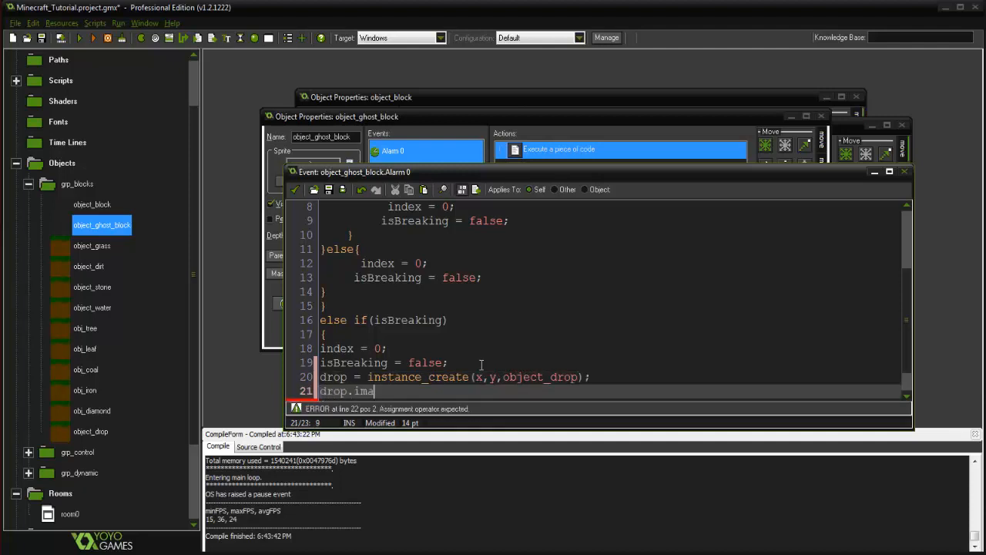
{"action": "type", "text": "ge_index ="}
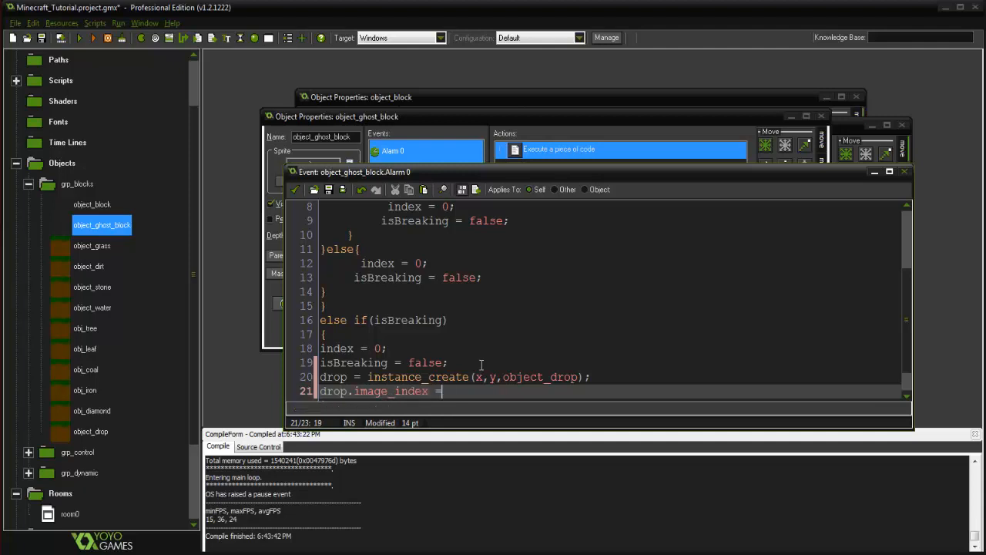
{"action": "type", "text": "image_index;"}
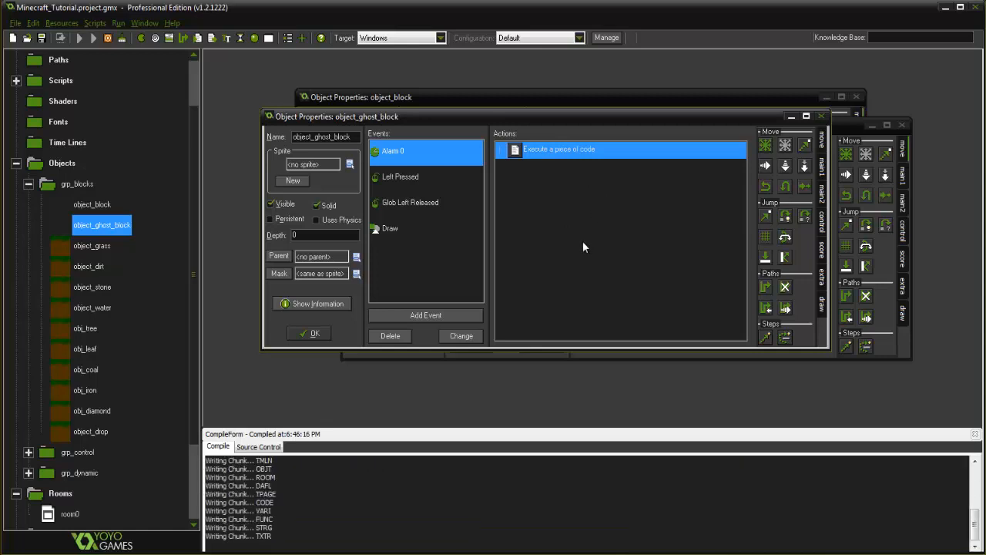
Run the game and break blocks to confirm small textured drops appear
{"action": "left_click", "coordinate": [58, 37]}
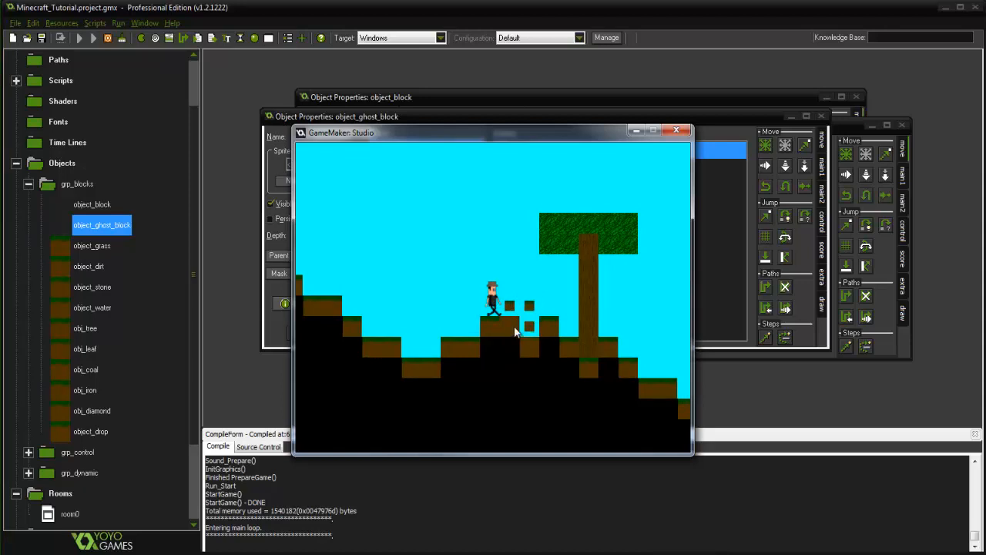
{"action": "left_click", "coordinate": [510, 347]}
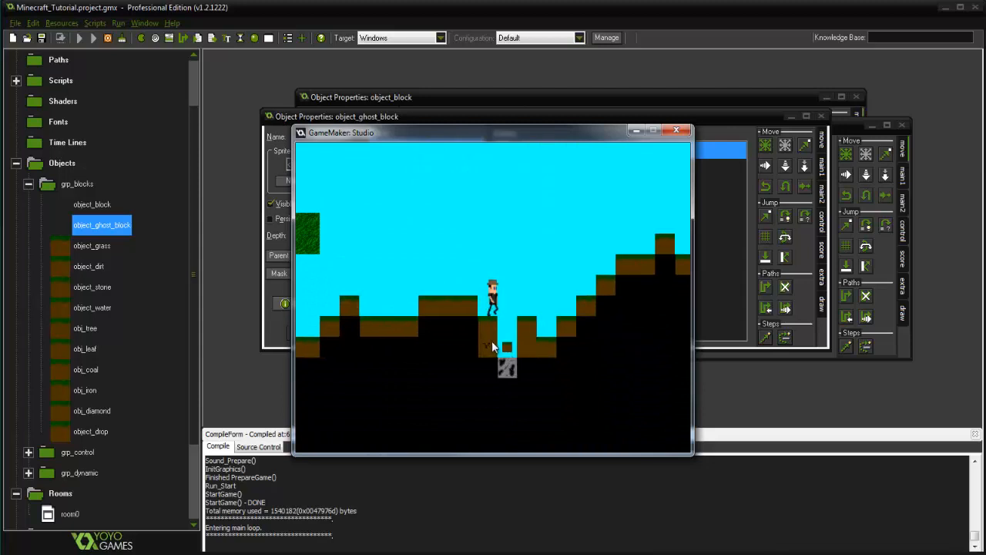
{"action": "left_click", "coordinate": [507, 368]}
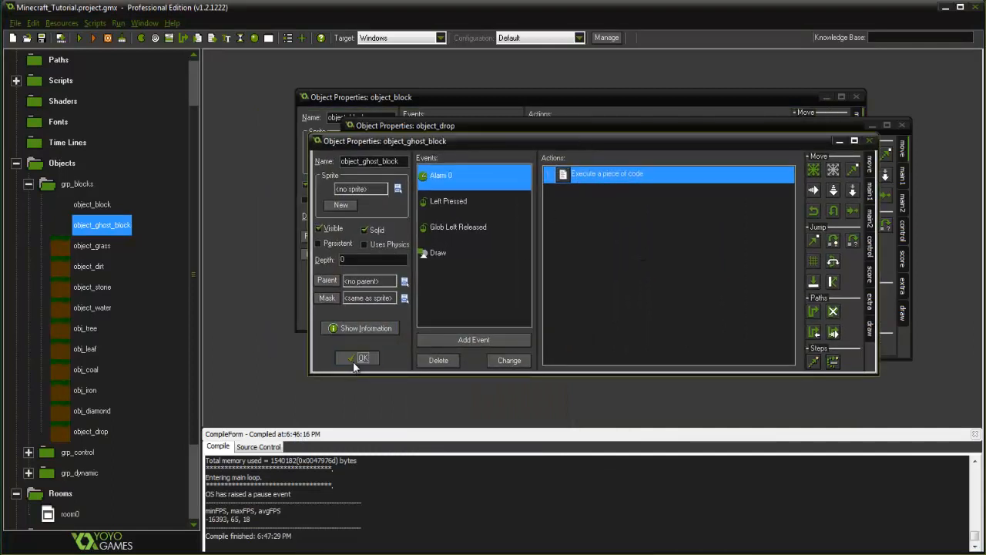
Close object_ghost_block and add a Step event with code to object_drop
{"action": "left_click", "coordinate": [364, 358]}
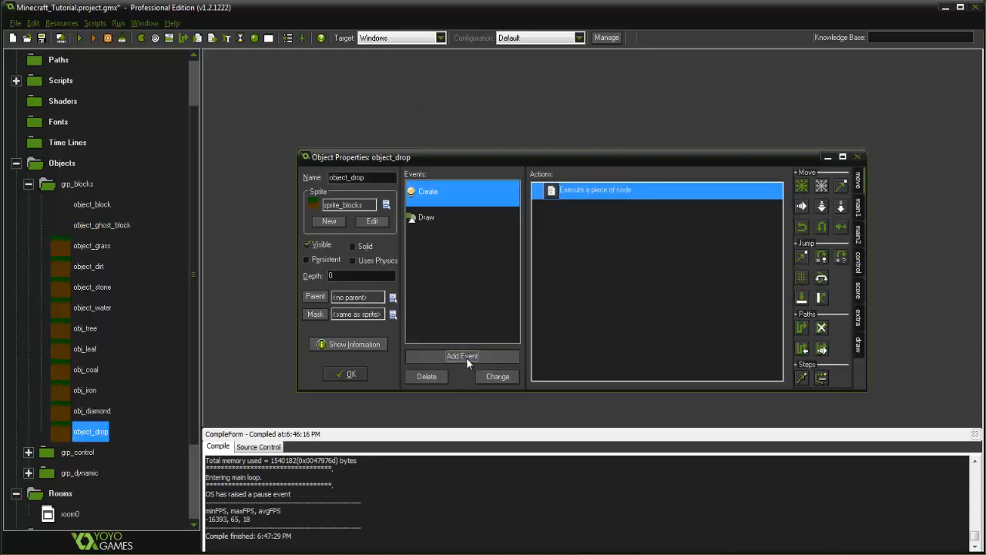
{"action": "left_click", "coordinate": [462, 354]}
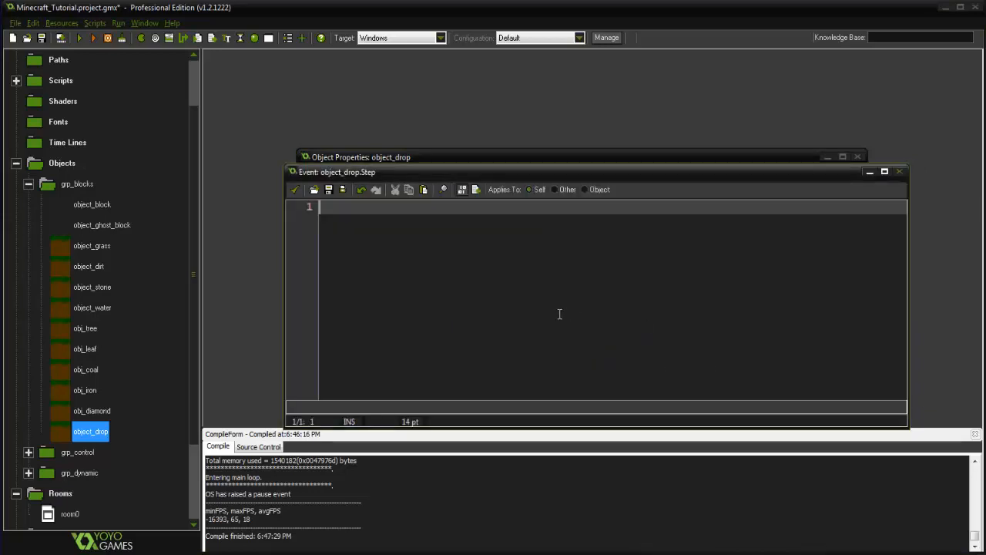
Write the condition if no object_block and no object_ghost_block is at x,y+8
{"action": "type", "text": "if(!p"}
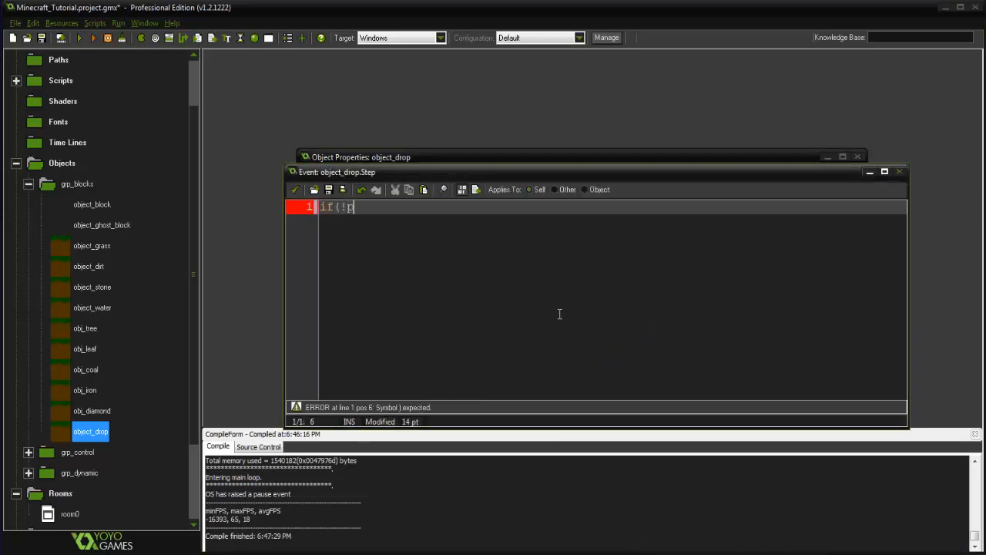
{"action": "type", "text": "place_meeting("}
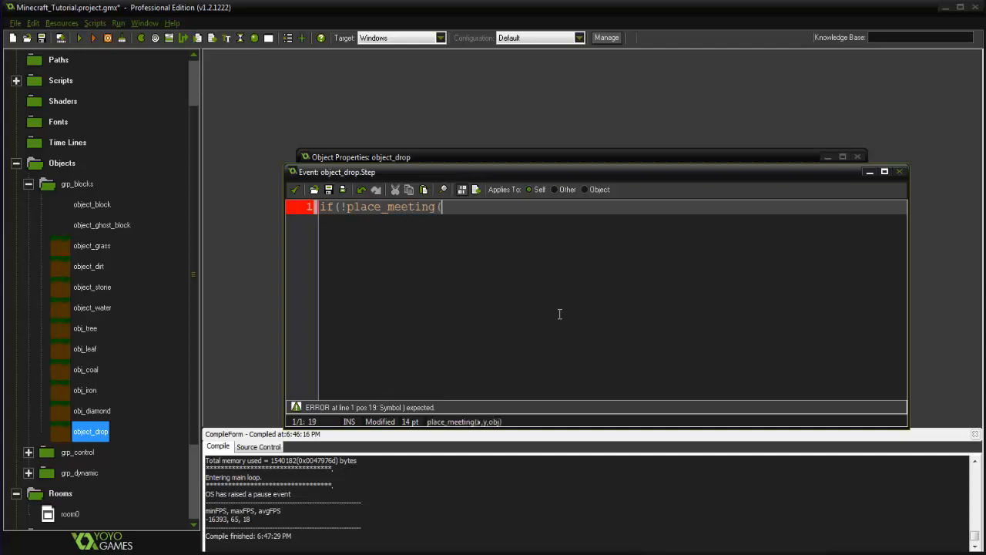
{"action": "type", "text": "x"}
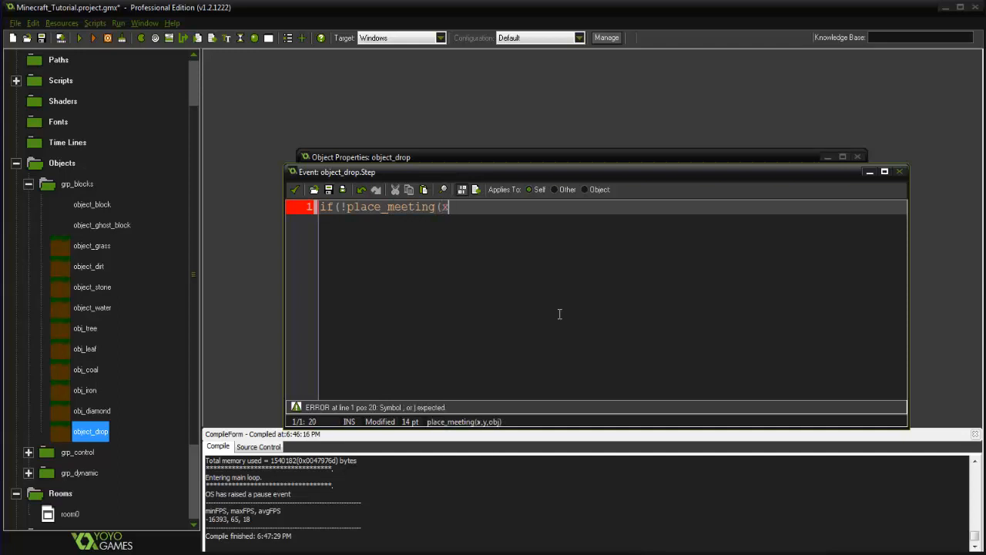
{"action": "type", "text": ",y+"}
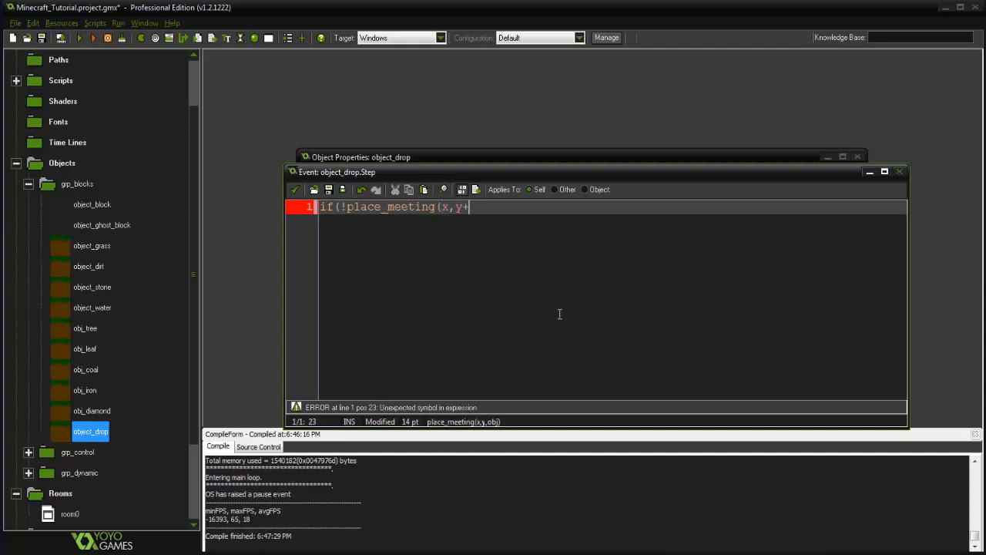
{"action": "type", "text": "8,objec"}
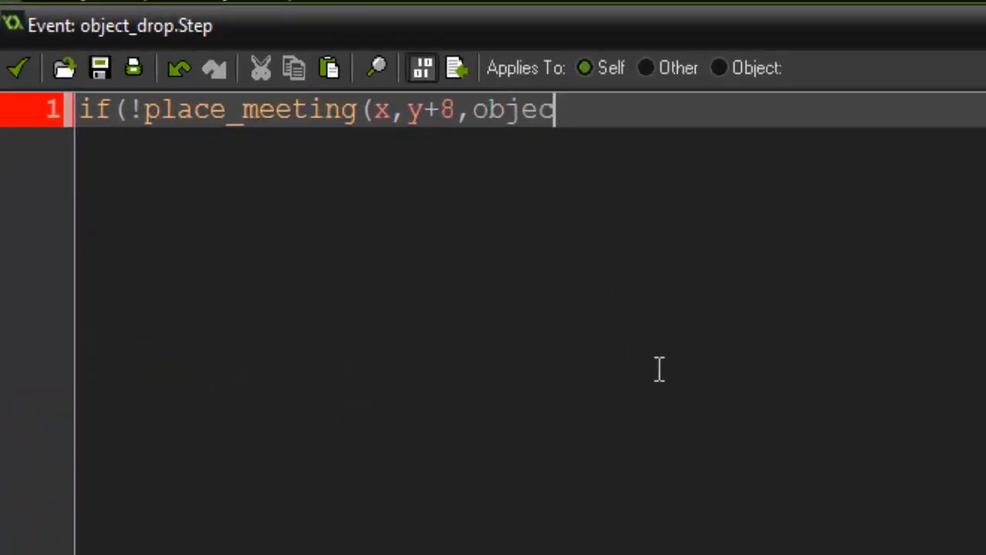
{"action": "type", "text": "t_block"}
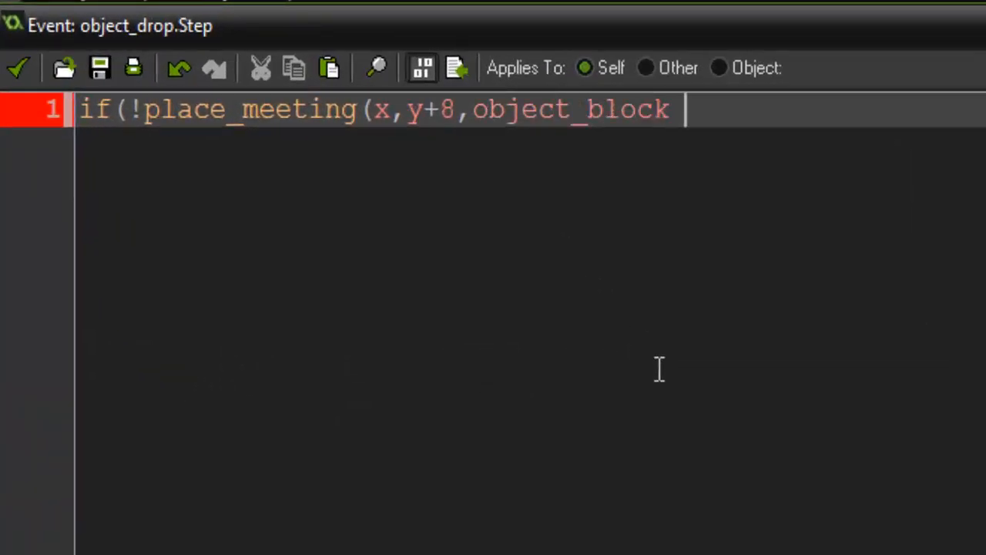
{"action": "type", "text": "&& !place_mee"}
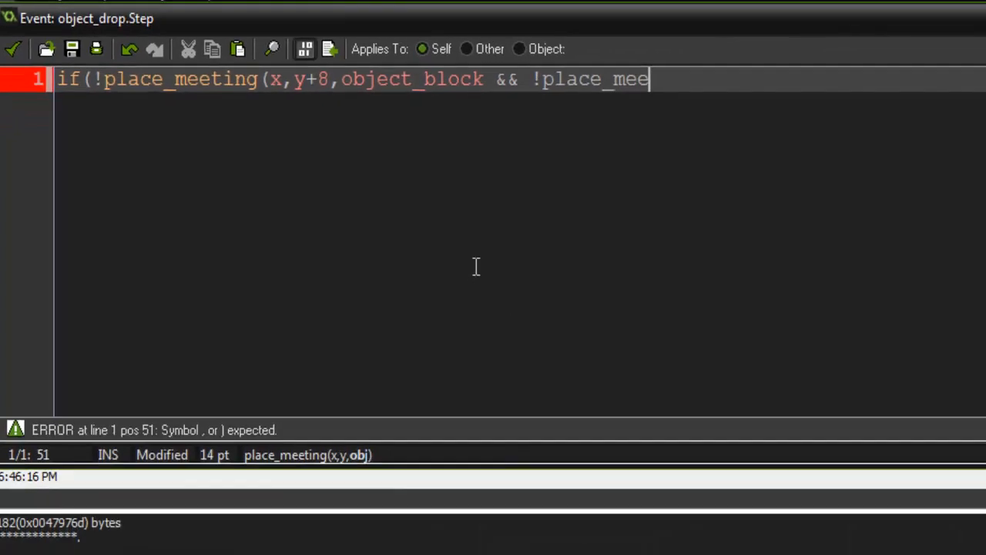
{"action": "type", "text": "ting("}
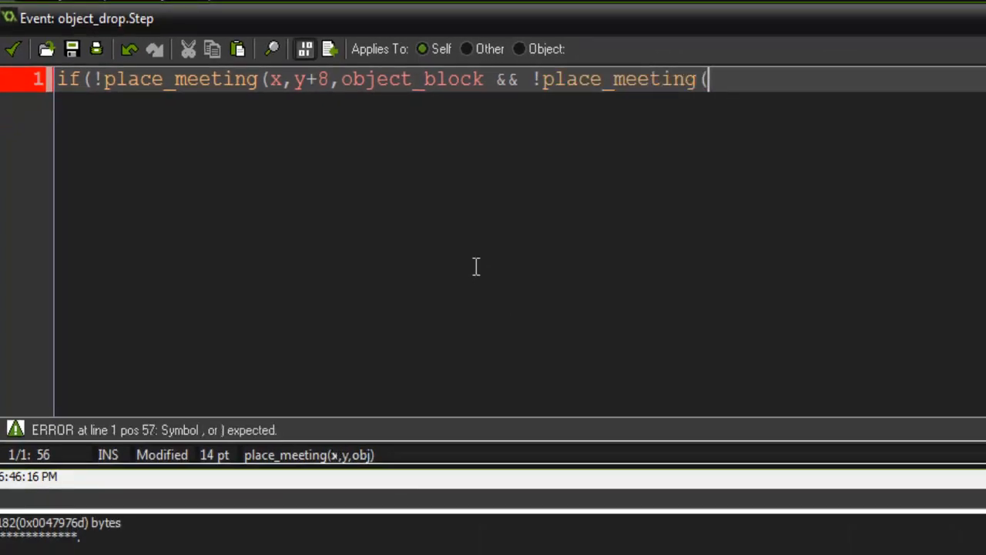
{"action": "type", "text": "x,y+"}
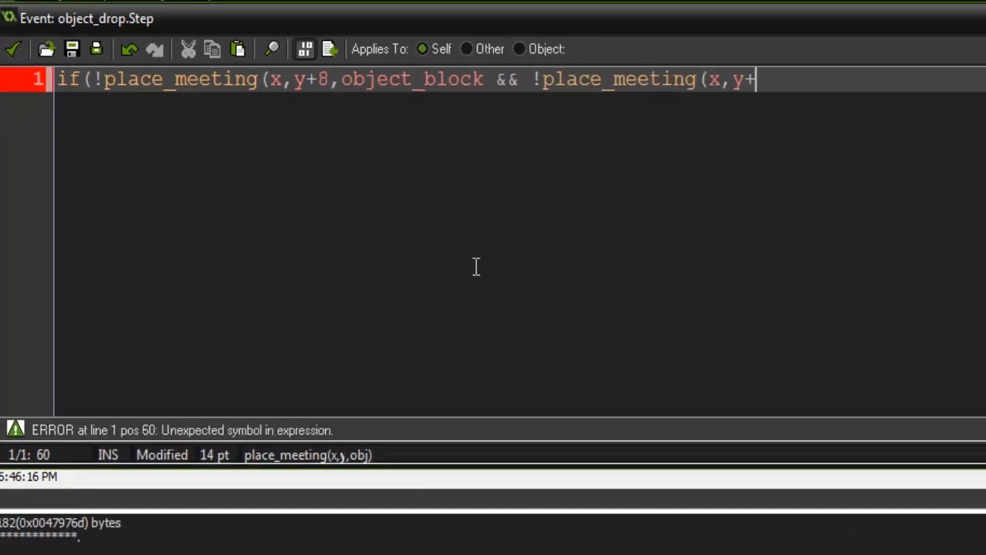
{"action": "type", "text": "8,object__"}
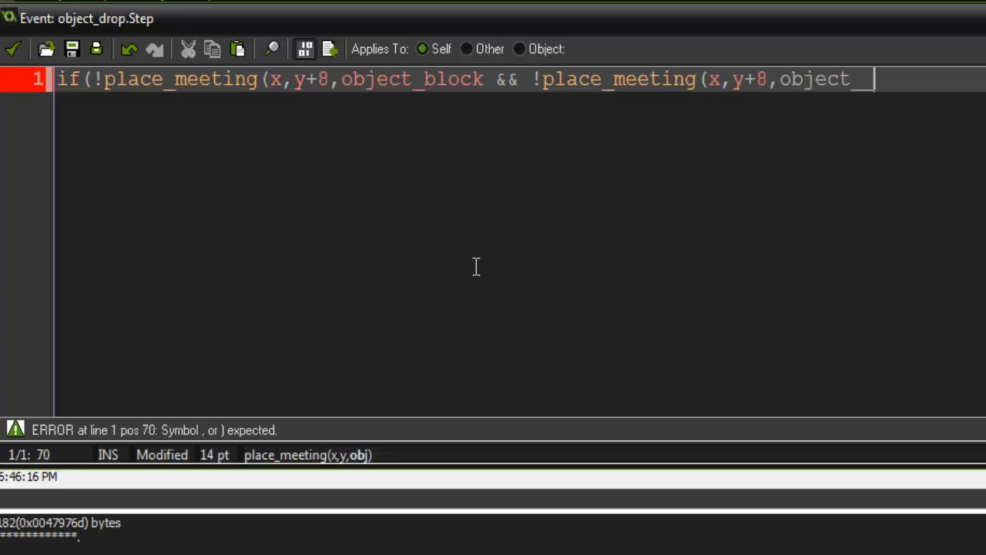
{"action": "type", "text": "ghost_block"}
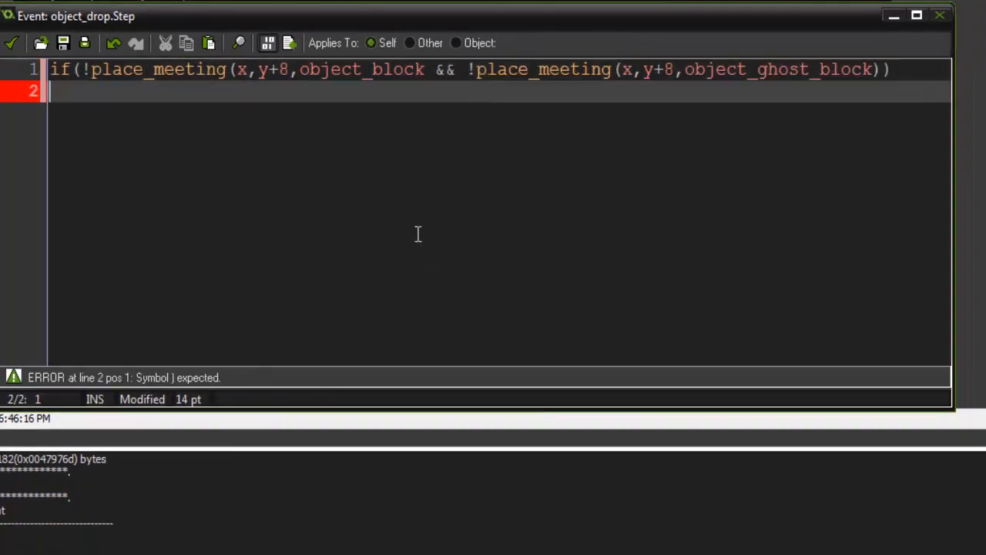
Apply gravity 0.5 when free, else zero gravity and vspeed, and accept the Step code
{"action": "type", "text": "gravity = 0"}
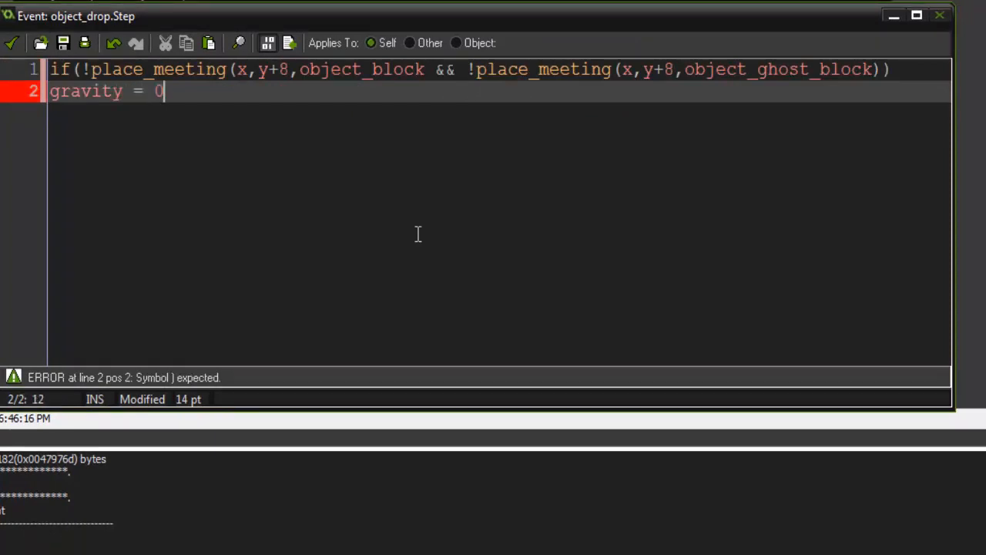
{"action": "type", "text": ".5;"}
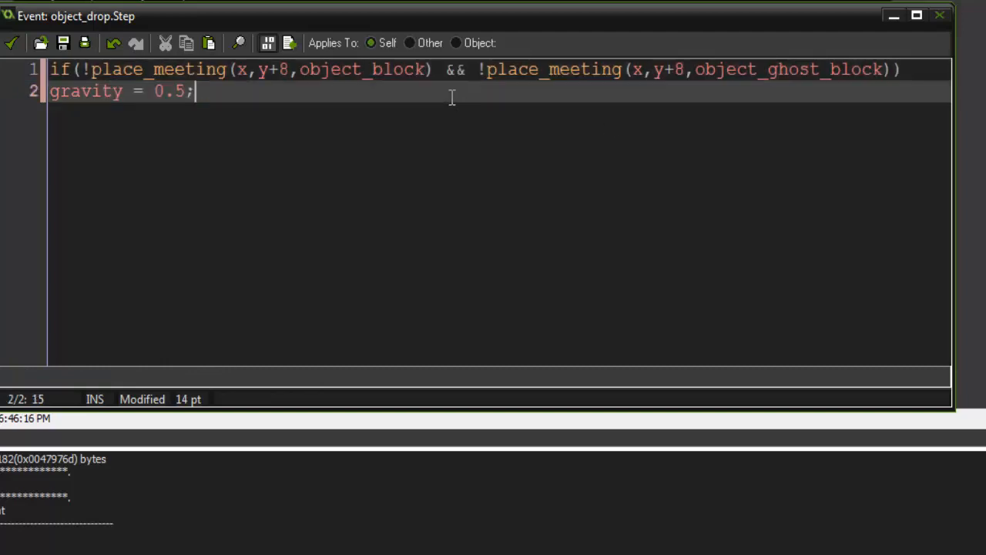
{"action": "type", "text": "else{"}
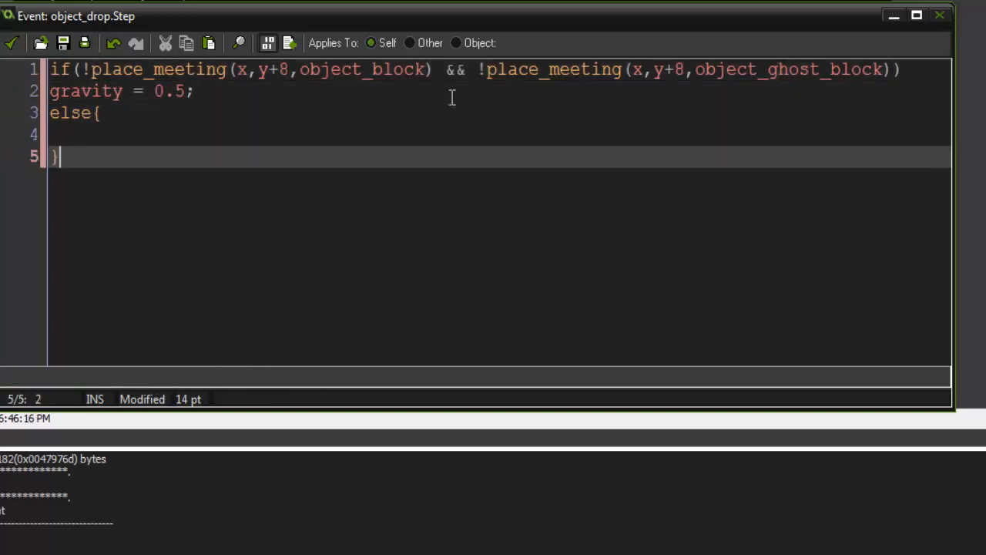
{"action": "type", "text": "gravity = 0;"}
{"action": "type", "text": "vspeed = 0;"}
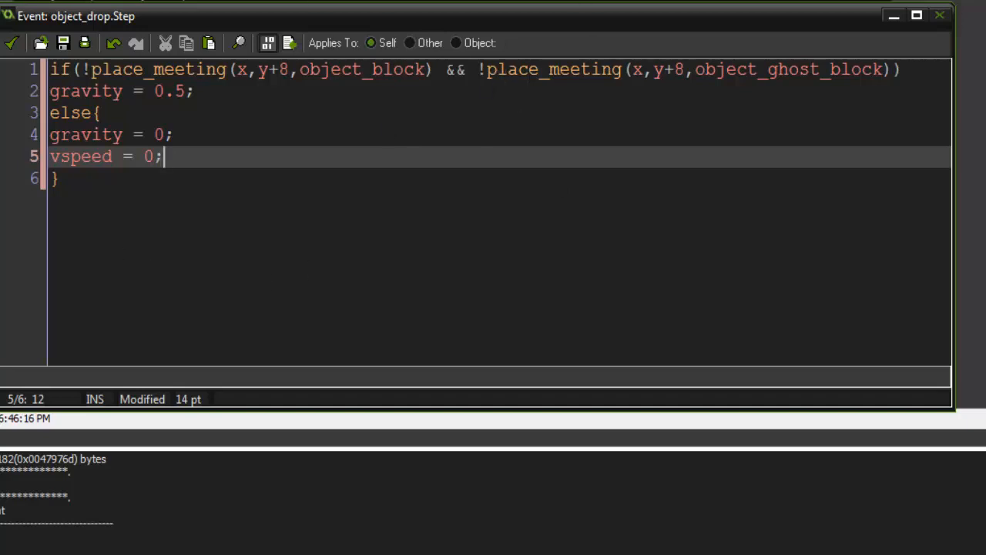
{"action": "left_click", "coordinate": [142, 90]}
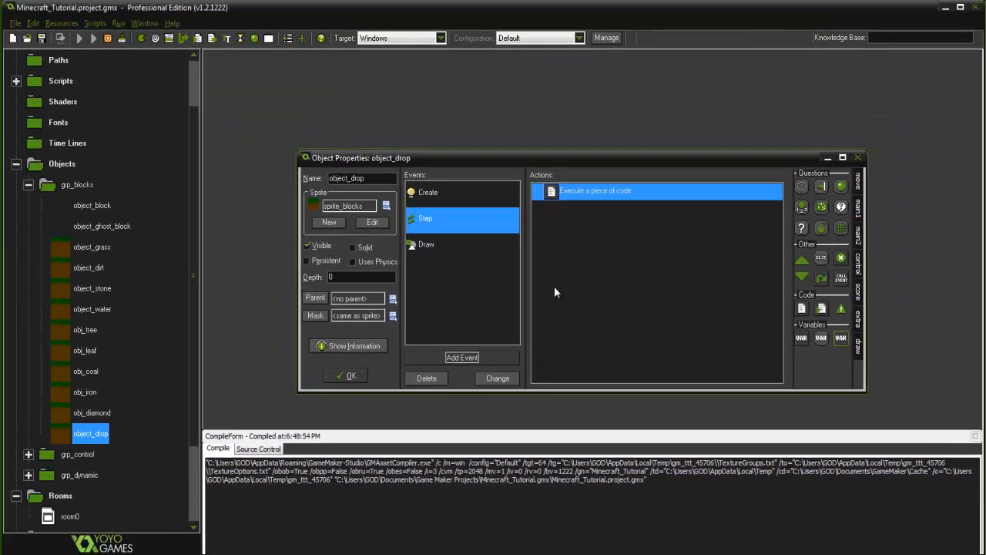
Close object_drop and give object_player a collision event with object_drop
{"action": "left_click", "coordinate": [80, 37]}
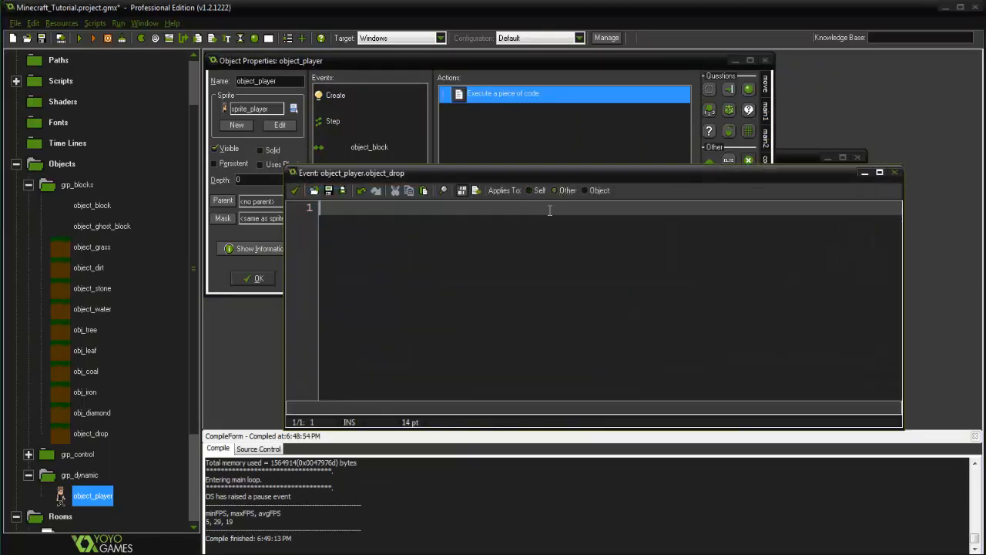
Enter instance_destroy(); in the collision code so touched drops disappear
{"action": "type", "text": "instance_dest"}
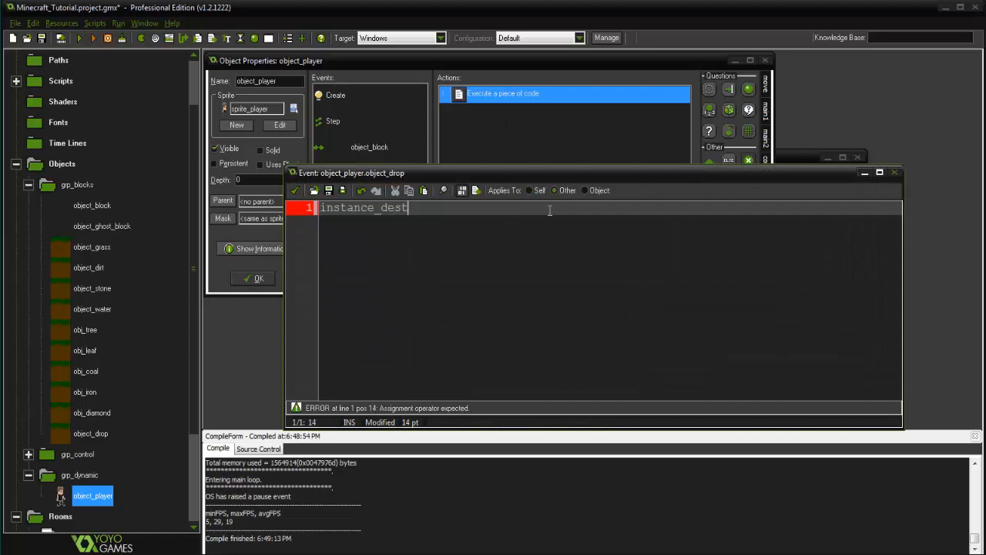